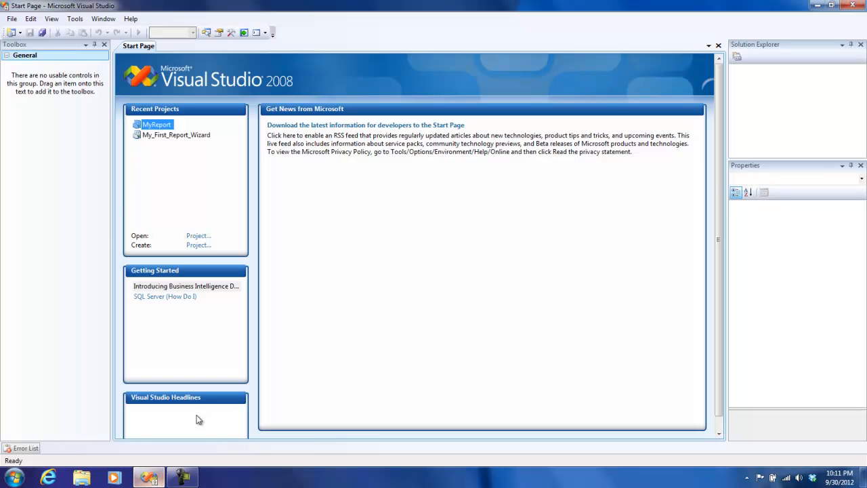
{"action": "mouse_move", "coordinate": [11, 19]}
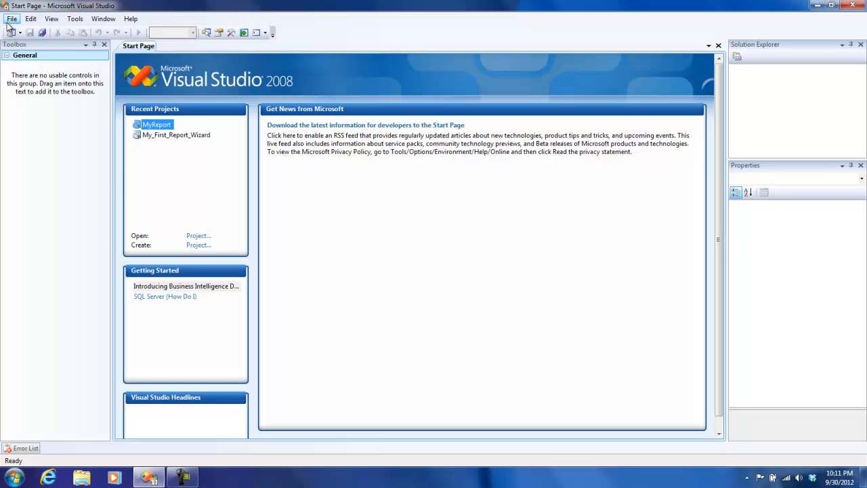
- Start a new Business Intelligence project using the Report Server Project template
{"action": "left_click", "coordinate": [11, 19]}
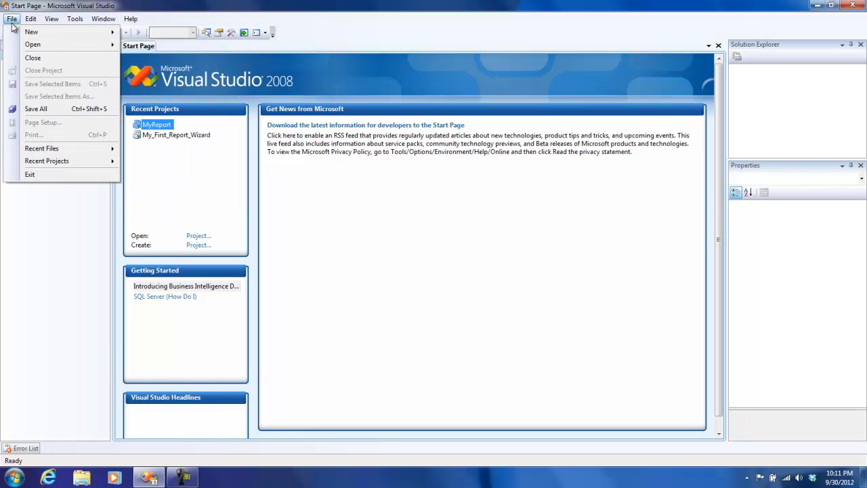
{"action": "left_click", "coordinate": [31, 32]}
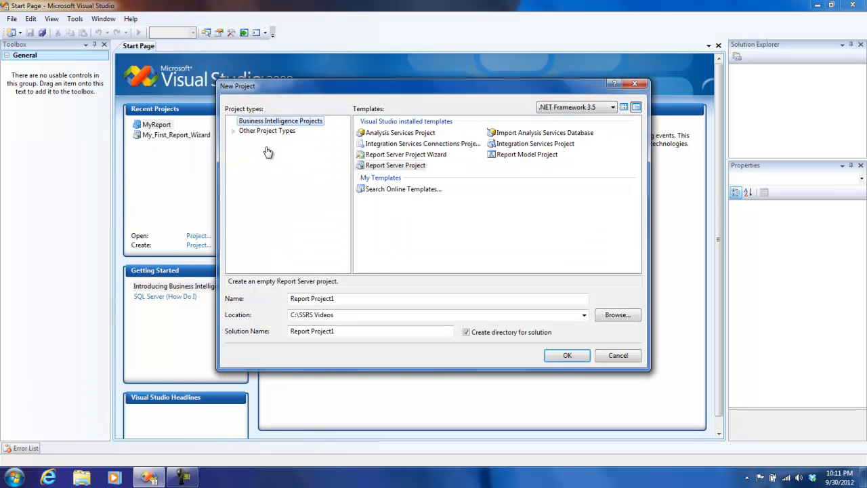
{"action": "left_click", "coordinate": [406, 154]}
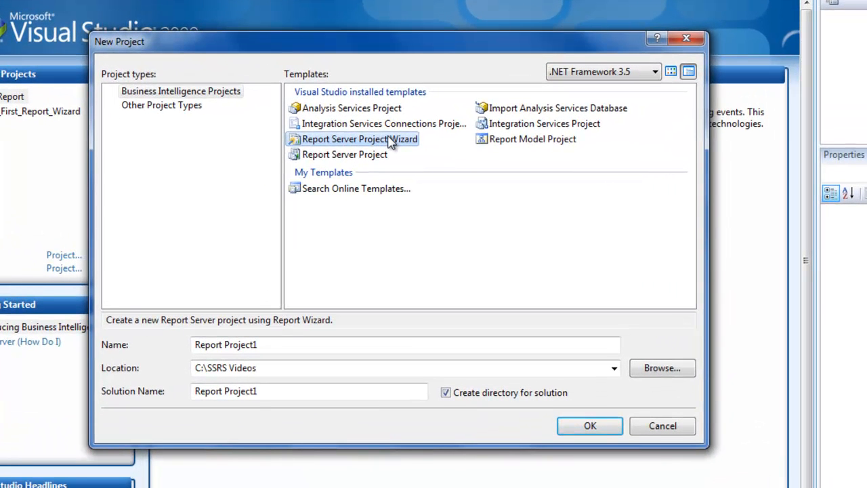
{"action": "left_click", "coordinate": [344, 154]}
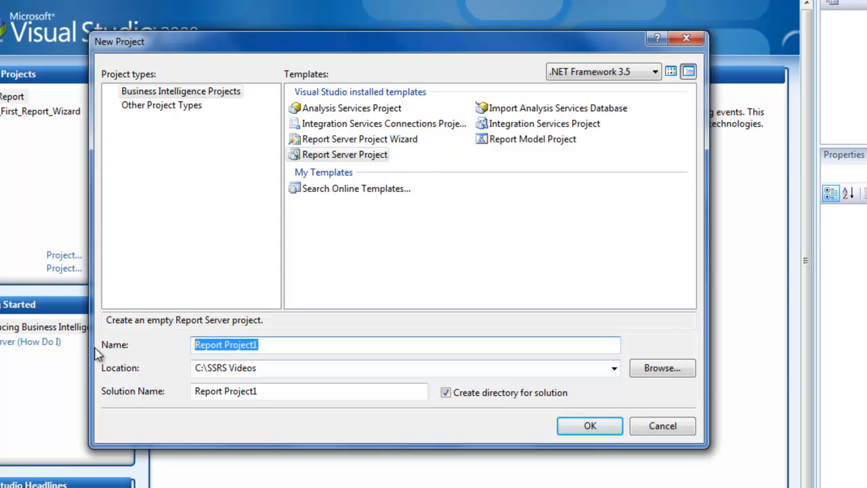
- Name the project NonWizardReport and create it
{"action": "type", "text": "NonWiza"}
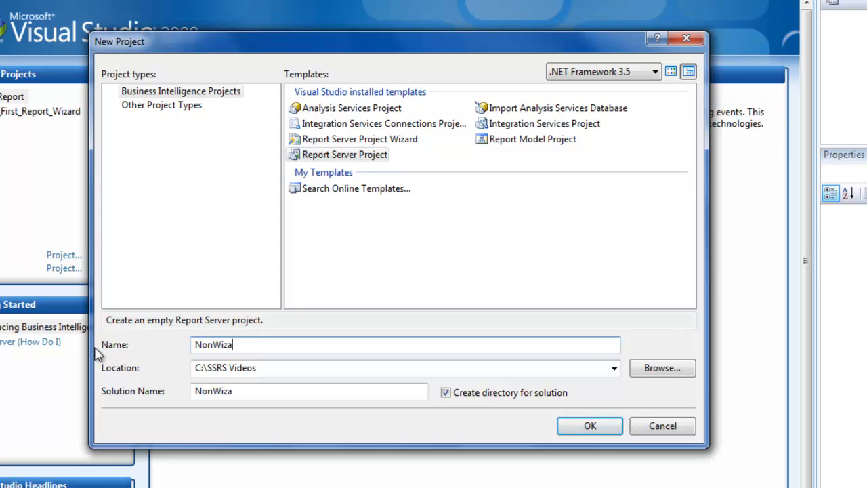
{"action": "type", "text": "rdReport"}
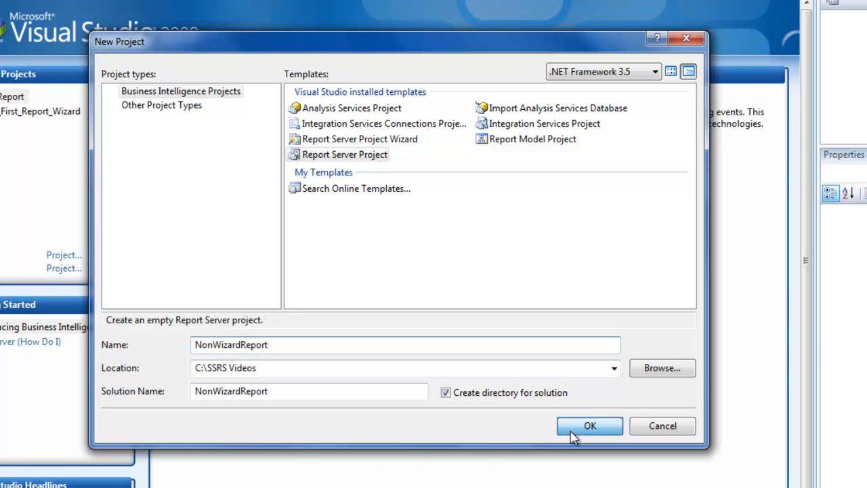
{"action": "left_click", "coordinate": [588, 425]}
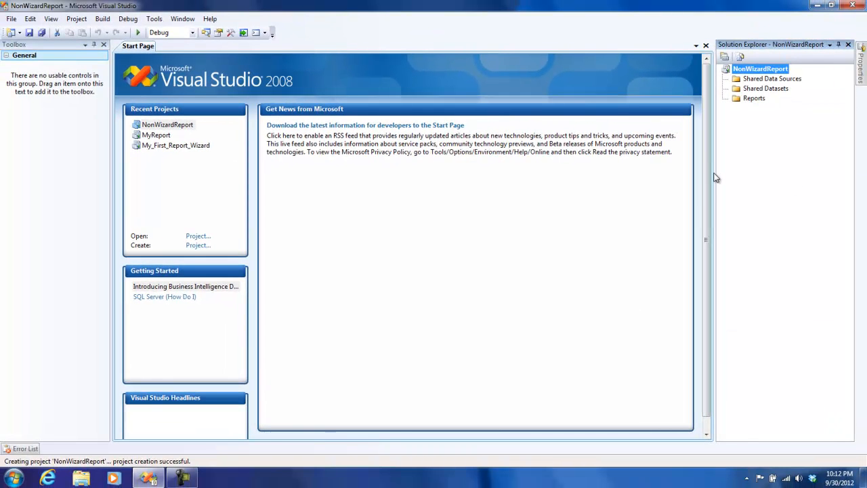
{"action": "mouse_move", "coordinate": [756, 100]}
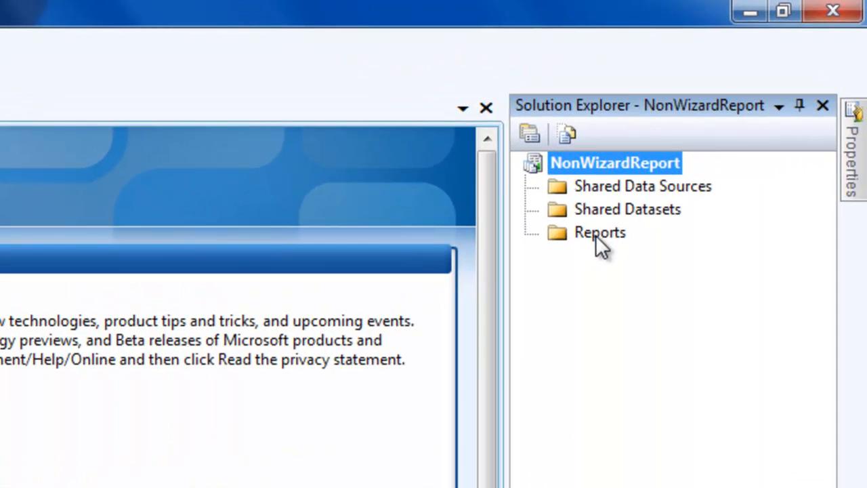
{"action": "mouse_move", "coordinate": [596, 232]}
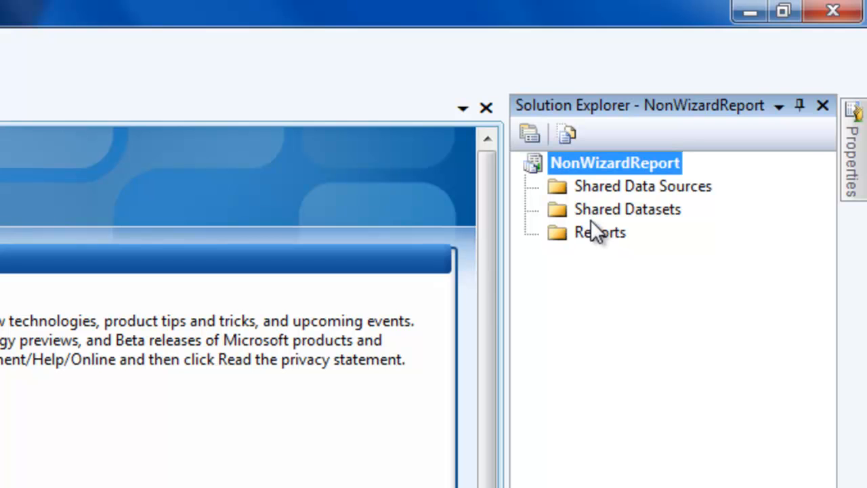
{"action": "mouse_move", "coordinate": [609, 247]}
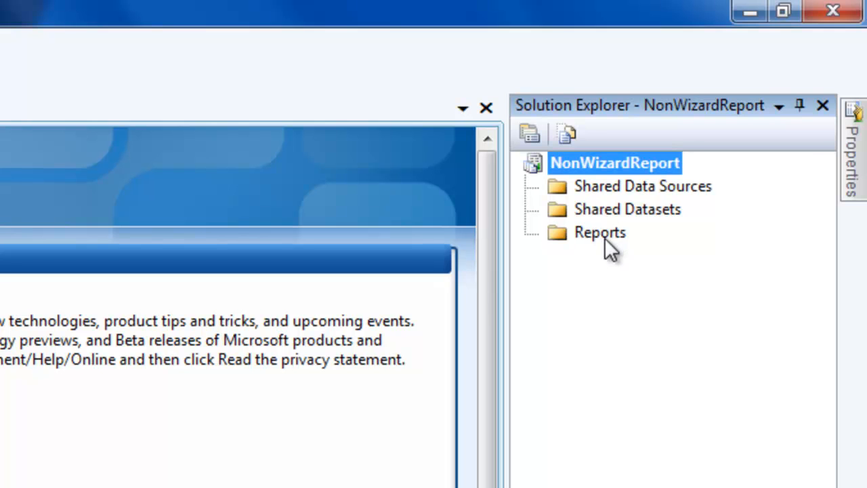
- Add a new item to the Reports folder from Solution Explorer
{"action": "right_click", "coordinate": [599, 231]}
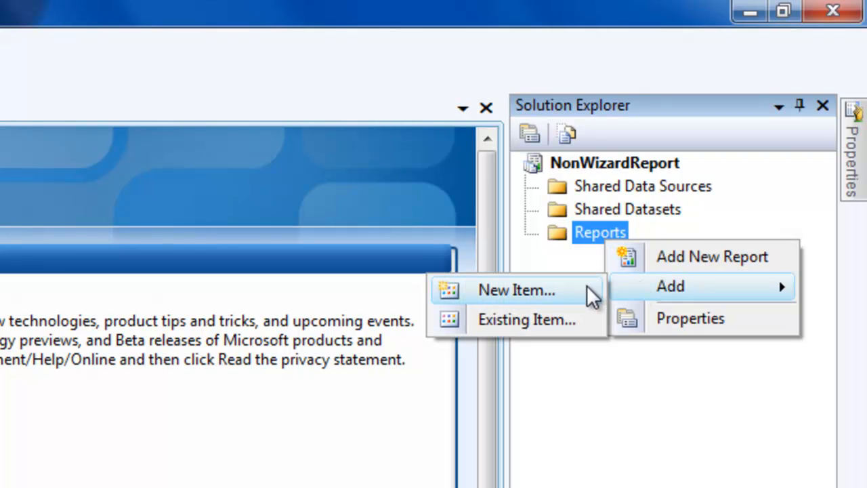
{"action": "left_click", "coordinate": [516, 290]}
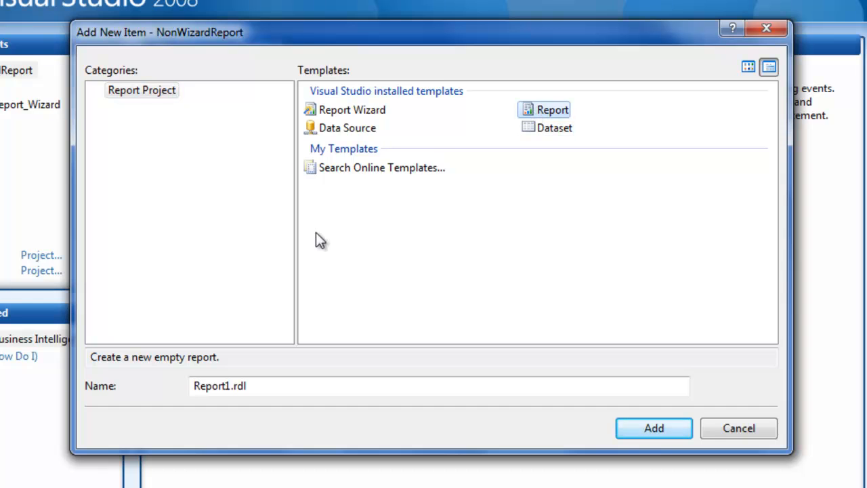
- Name the blank report NonwizardReport.rdl and add it to the project
{"action": "left_click", "coordinate": [228, 385]}
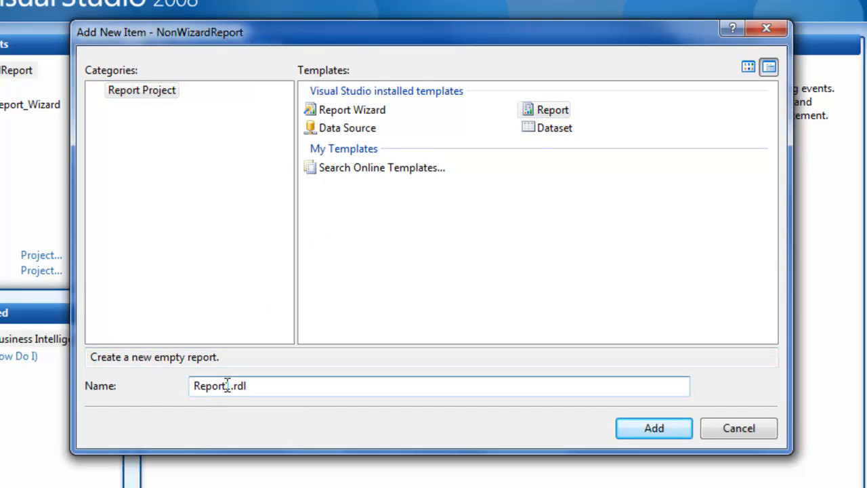
{"action": "type", "text": "Nonwizrd"}
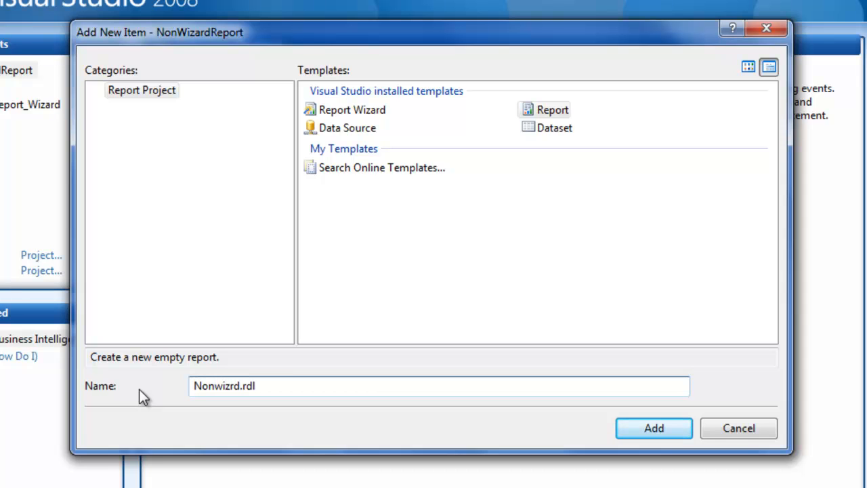
{"action": "type", "text": "NonwizardReport"}
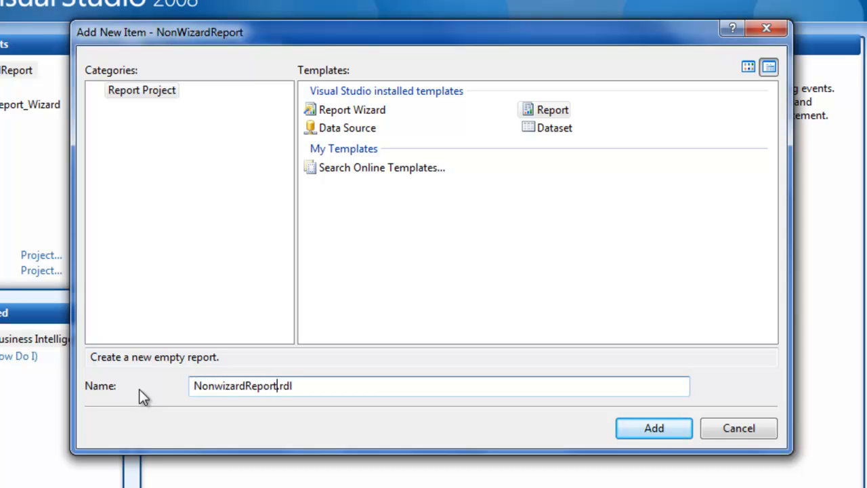
{"action": "left_click", "coordinate": [652, 428]}
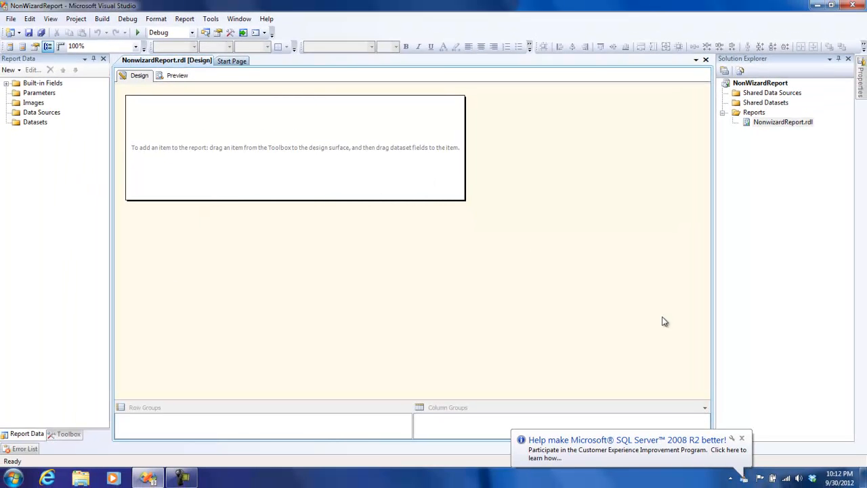
{"action": "left_click", "coordinate": [742, 439]}
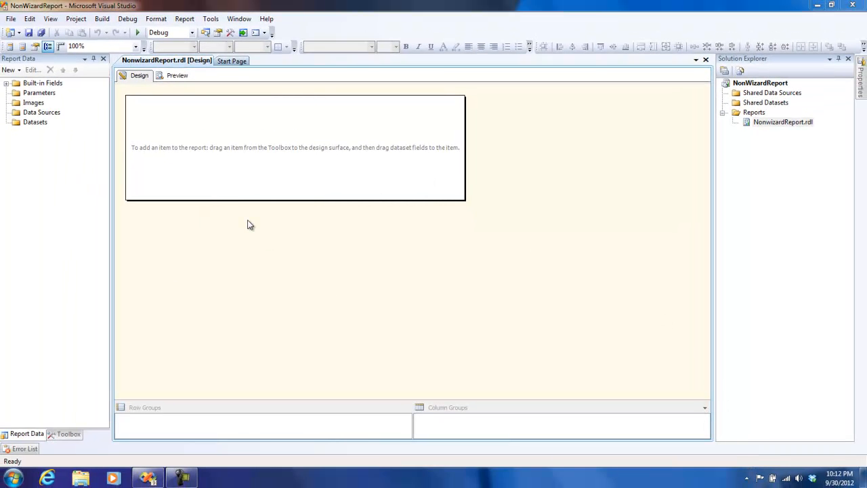
{"action": "mouse_move", "coordinate": [303, 148]}
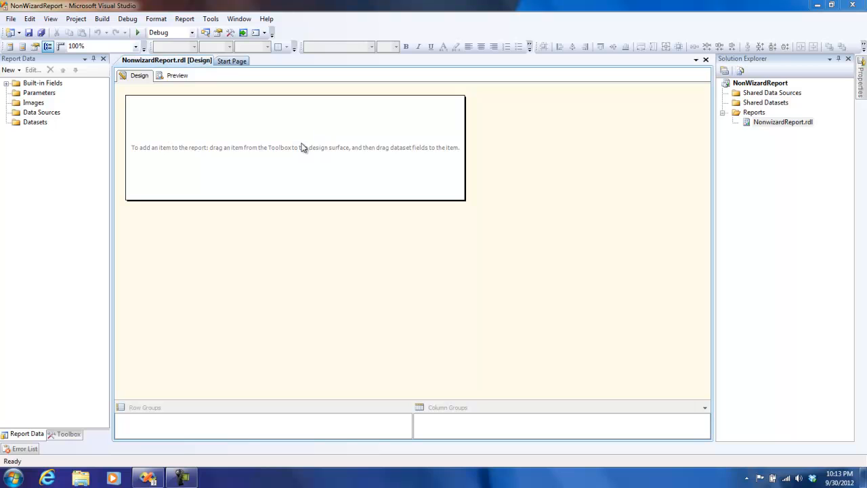
{"action": "mouse_move", "coordinate": [93, 140]}
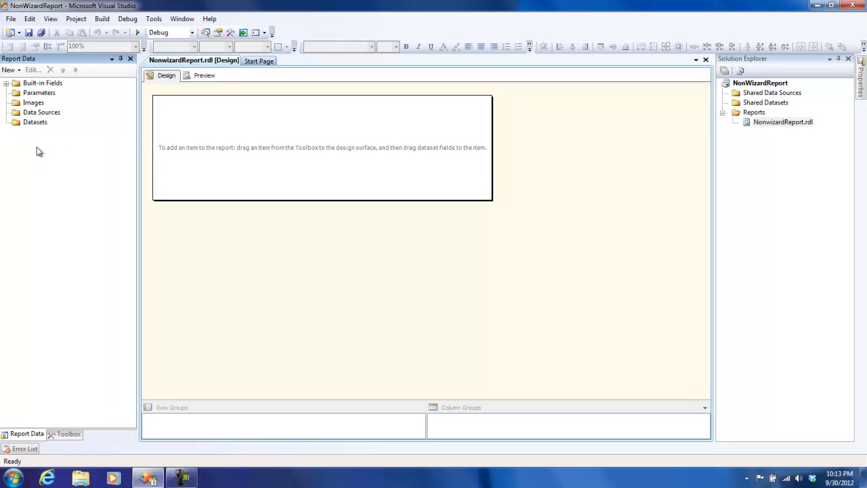
{"action": "left_click", "coordinate": [51, 19]}
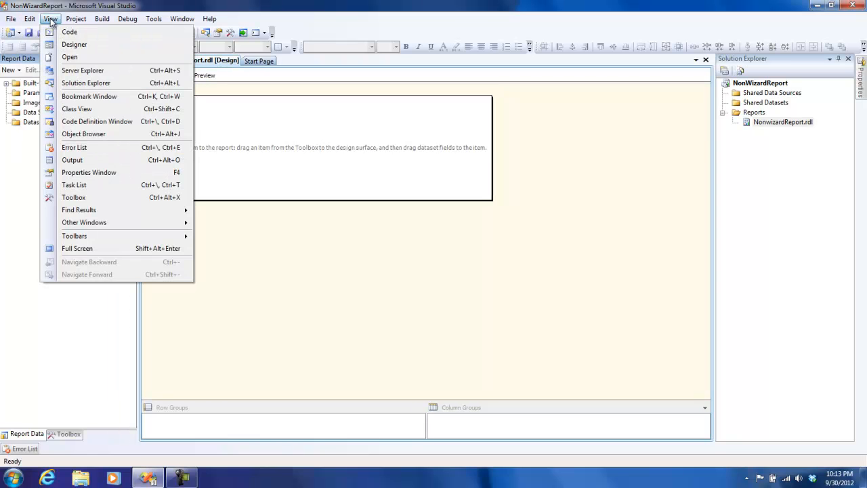
{"action": "mouse_move", "coordinate": [75, 236]}
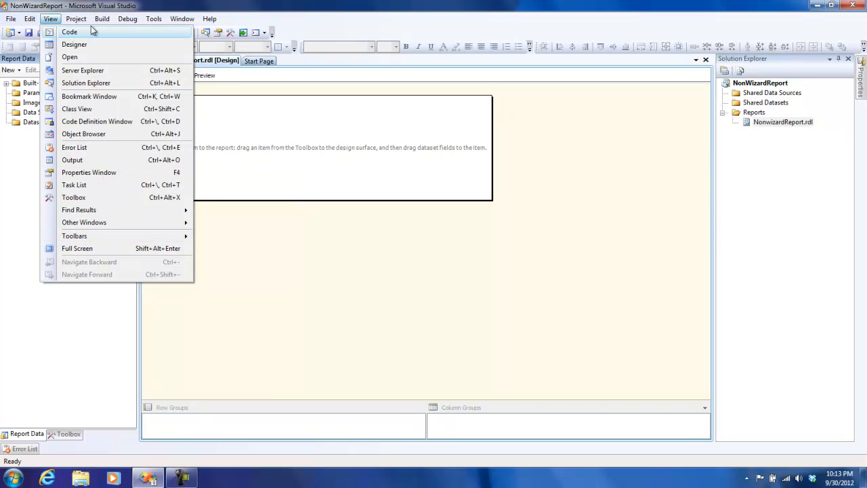
{"action": "mouse_move", "coordinate": [59, 22]}
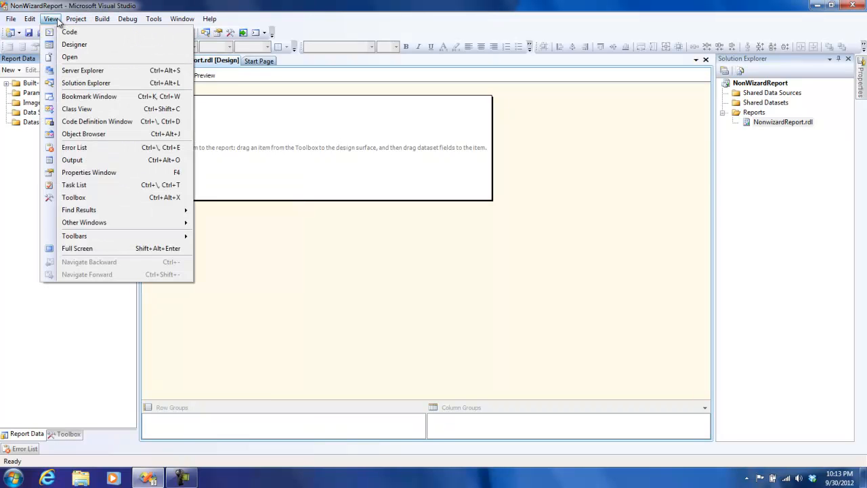
{"action": "mouse_move", "coordinate": [152, 318]}
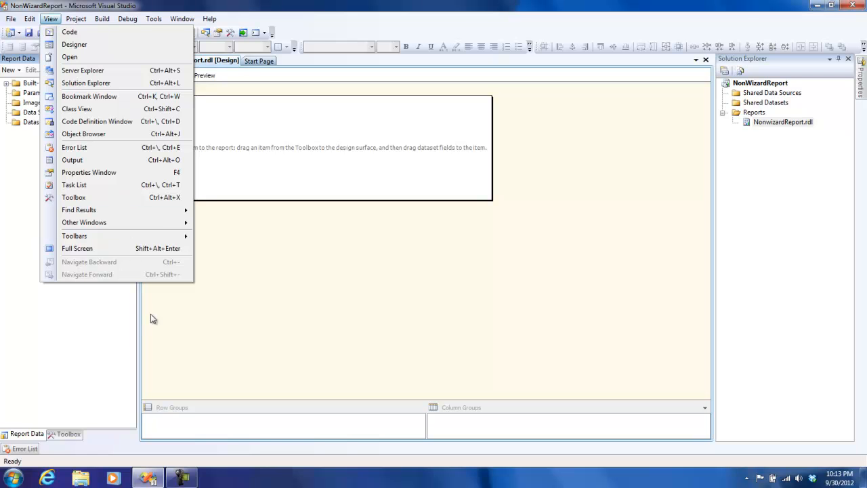
{"action": "mouse_move", "coordinate": [69, 57]}
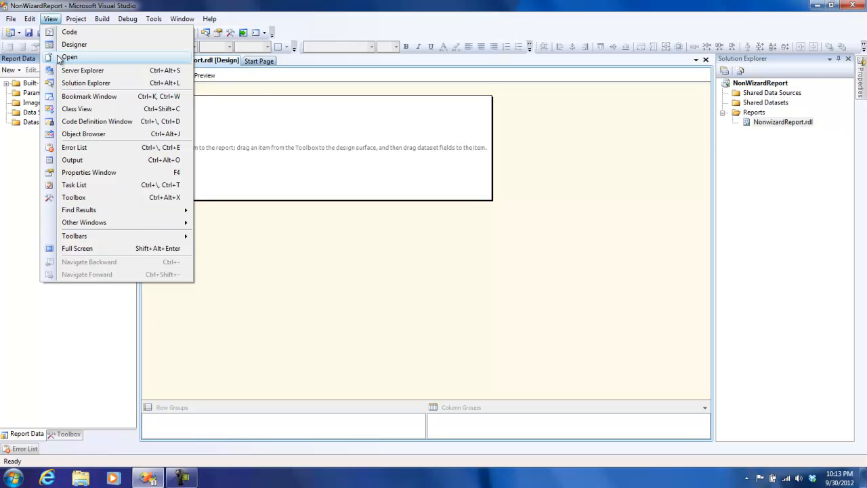
{"action": "left_click", "coordinate": [217, 265]}
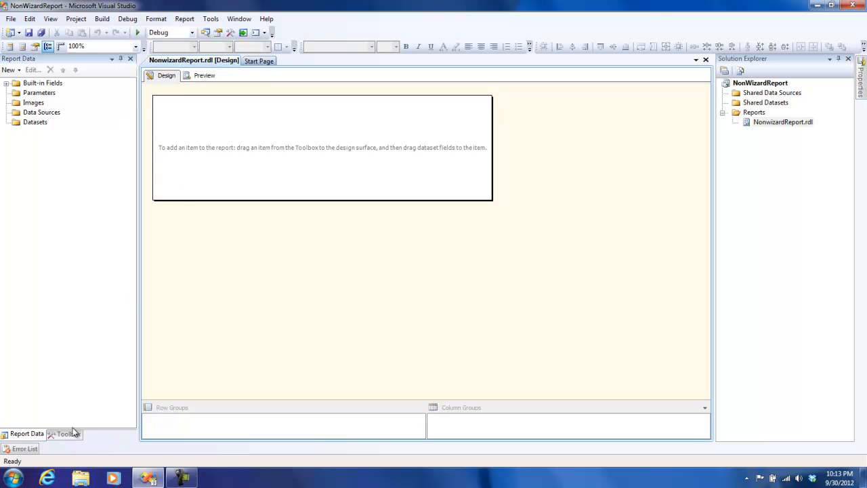
- Add DataSet1 as a dataset embedded in the report and review available data sources
{"action": "left_click", "coordinate": [35, 122]}
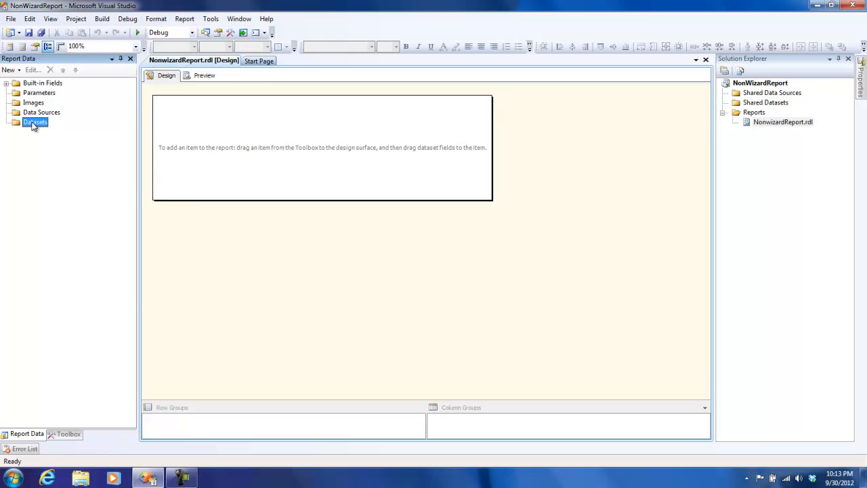
{"action": "right_click", "coordinate": [35, 122]}
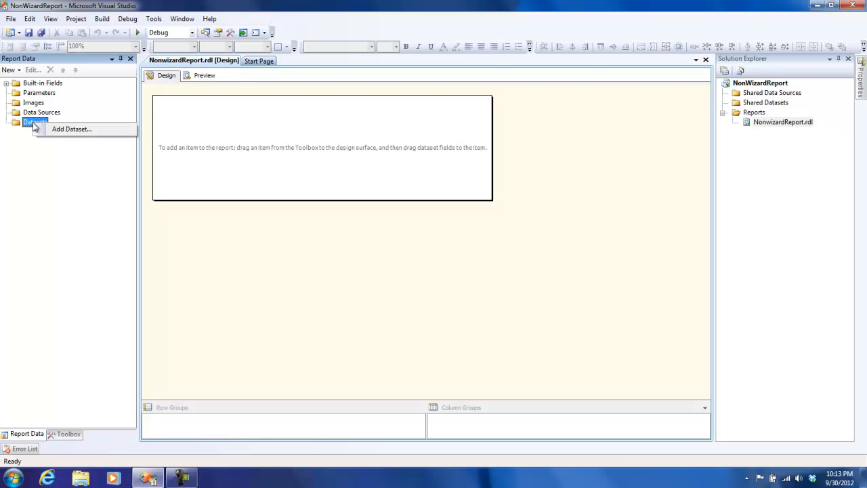
{"action": "left_click", "coordinate": [70, 129]}
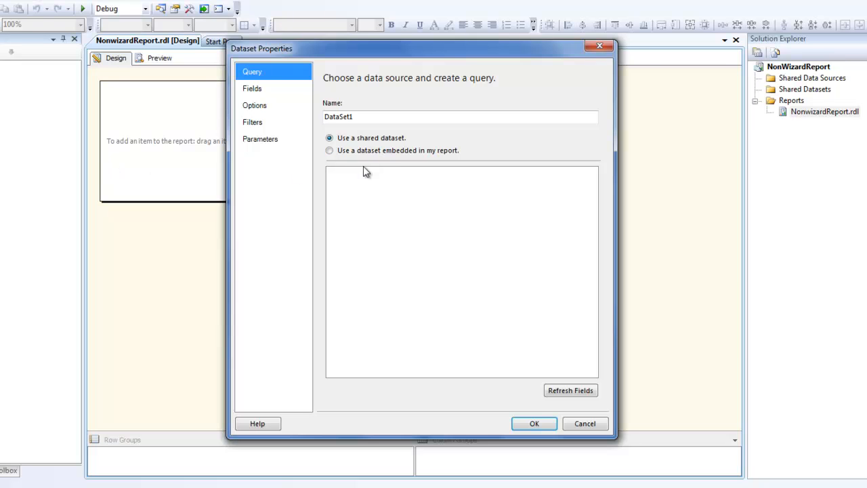
{"action": "mouse_move", "coordinate": [372, 160]}
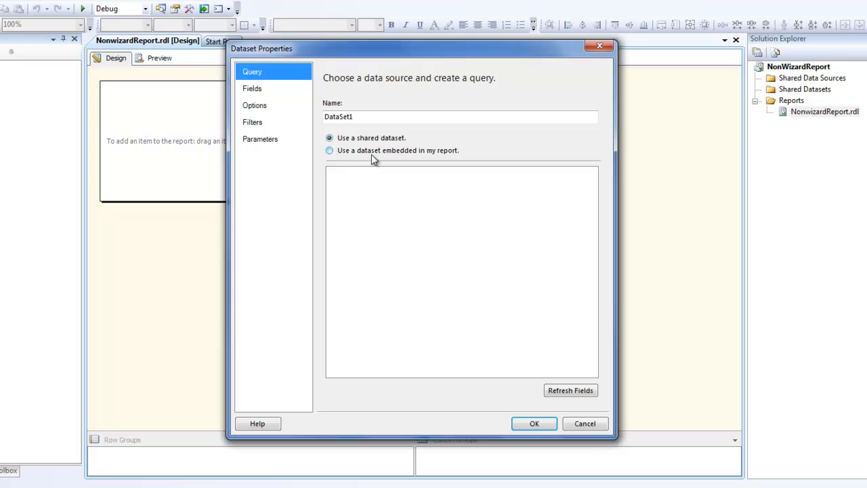
{"action": "left_click", "coordinate": [329, 149]}
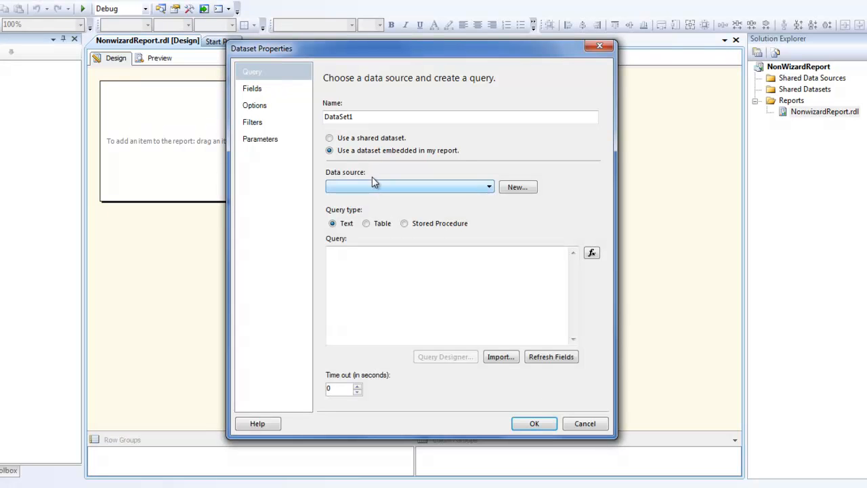
{"action": "mouse_move", "coordinate": [372, 163]}
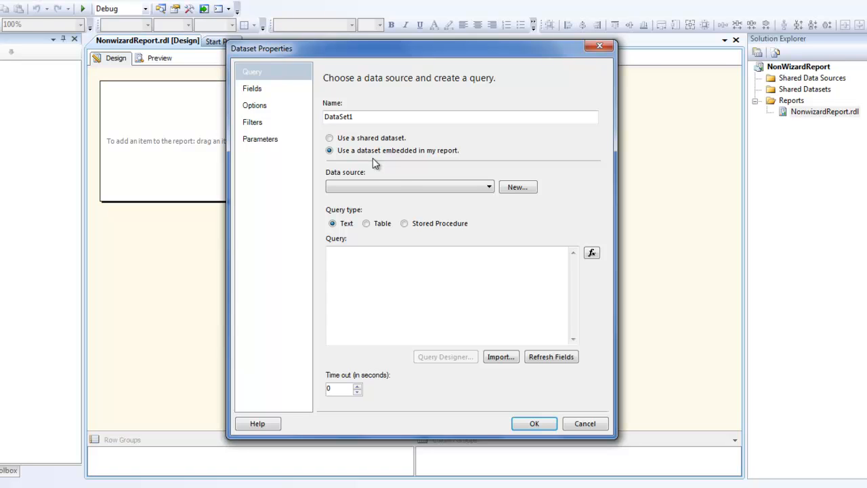
{"action": "left_click", "coordinate": [406, 187]}
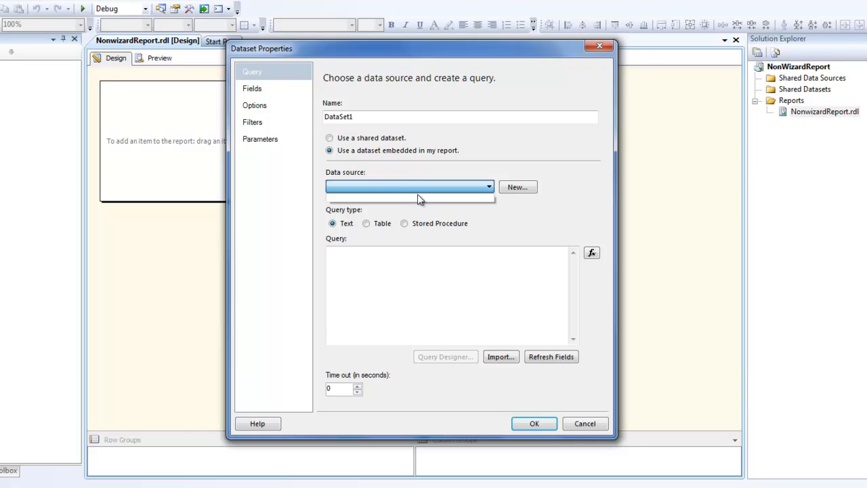
{"action": "mouse_move", "coordinate": [440, 190]}
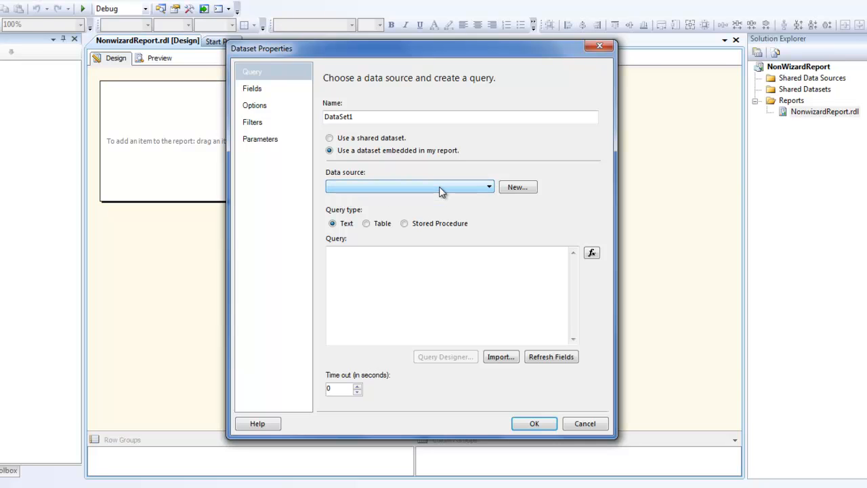
- Create a new SQL Server data source named ConnString and go to its connection settings
{"action": "left_click", "coordinate": [517, 187]}
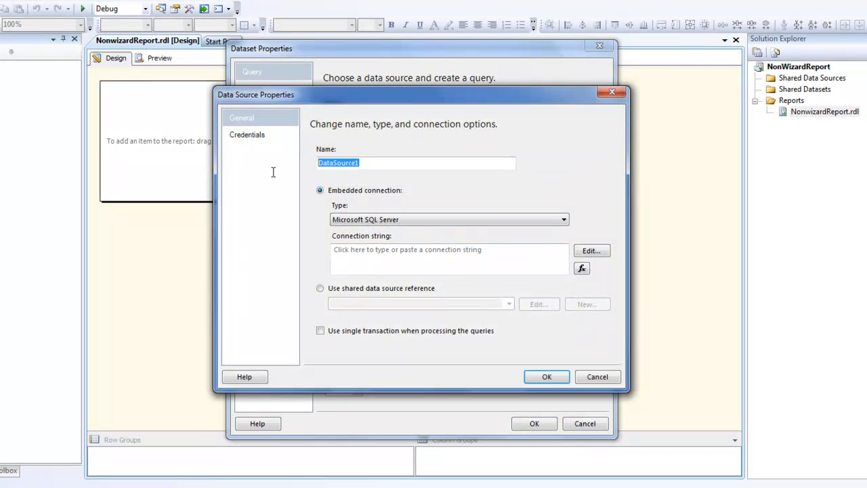
{"action": "type", "text": "Conn"}
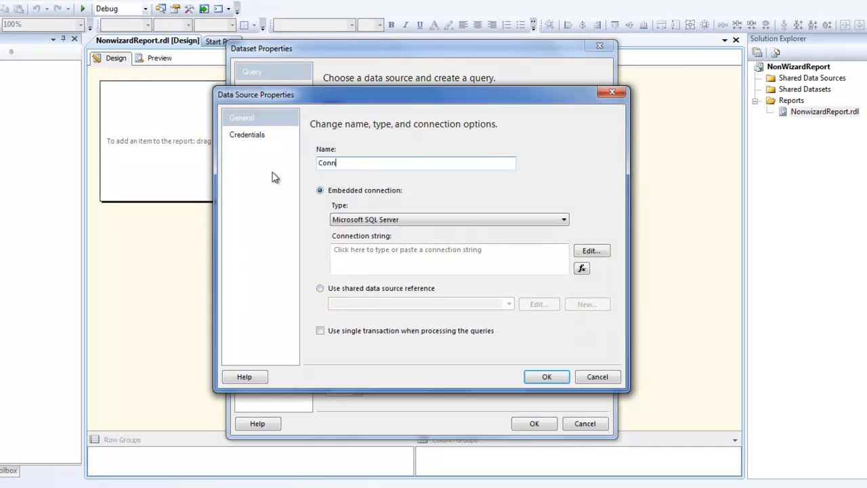
{"action": "type", "text": "String"}
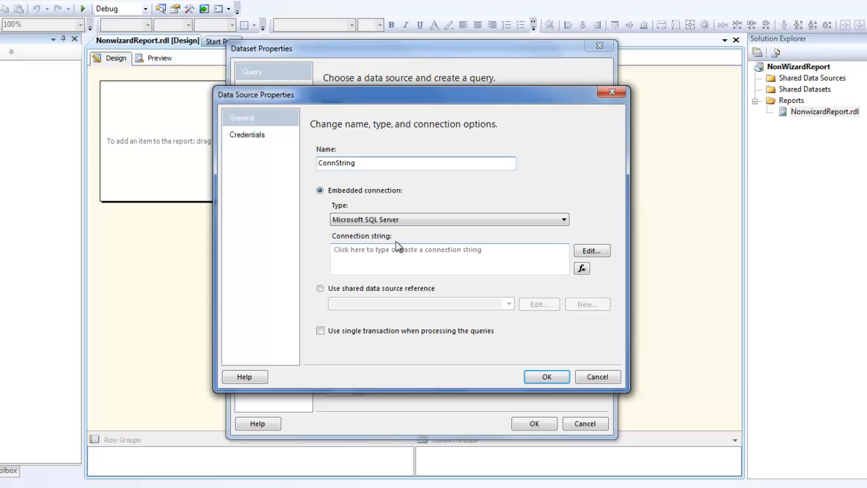
{"action": "mouse_move", "coordinate": [331, 206]}
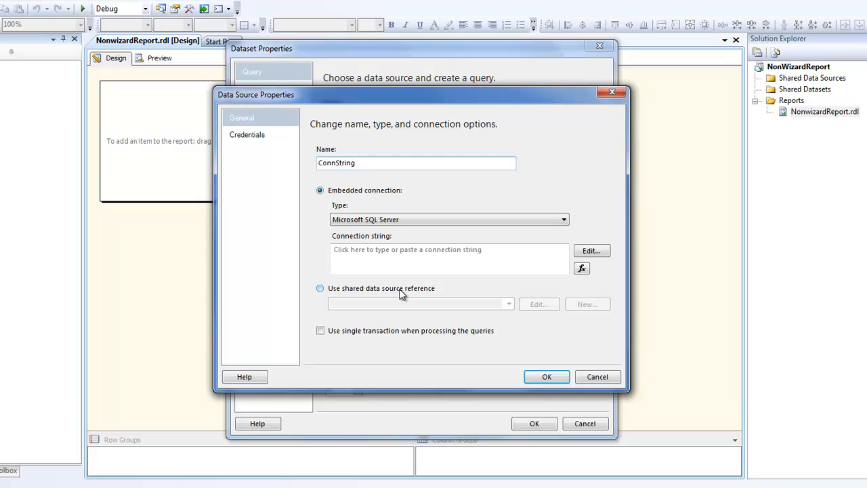
{"action": "left_click", "coordinate": [590, 249]}
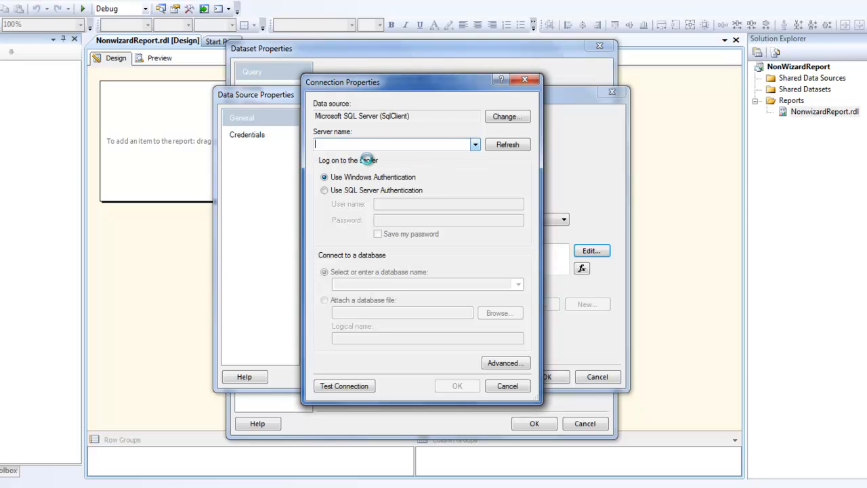
- Point ConnString at TRAINER-PC\sqlexpress with the AdventureWorks database and save it
{"action": "left_click", "coordinate": [474, 143]}
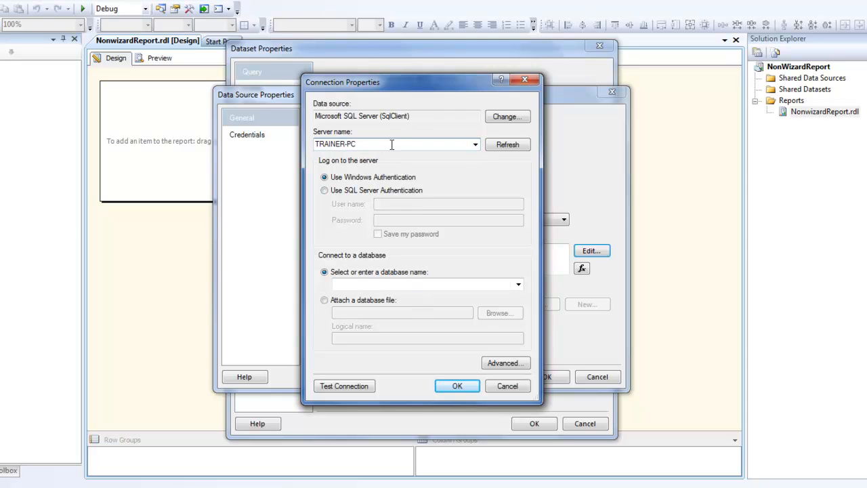
{"action": "type", "text": "\\sr"}
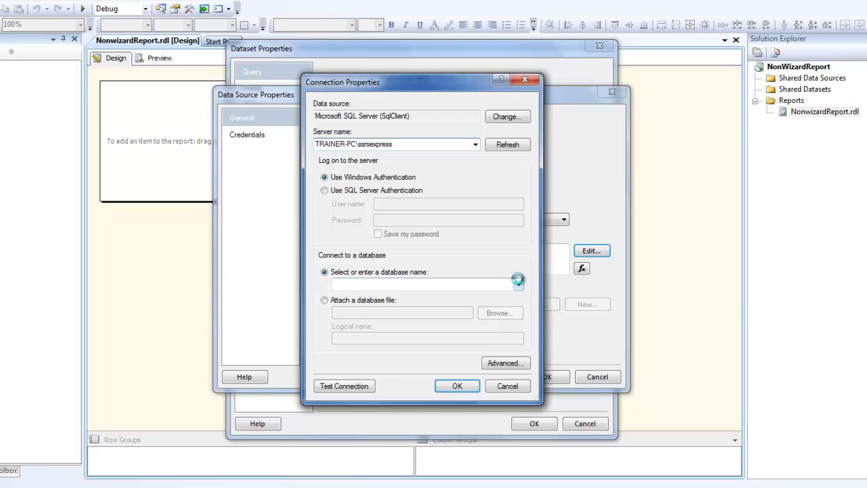
{"action": "left_click", "coordinate": [517, 285]}
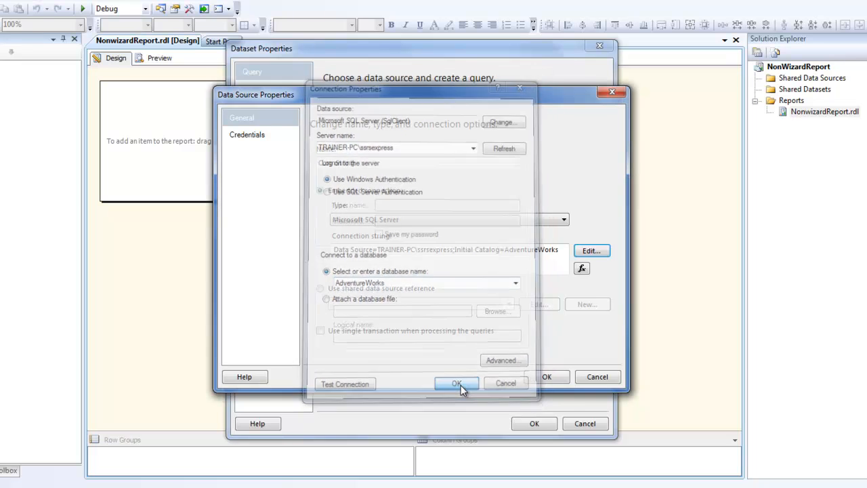
{"action": "left_click", "coordinate": [456, 384]}
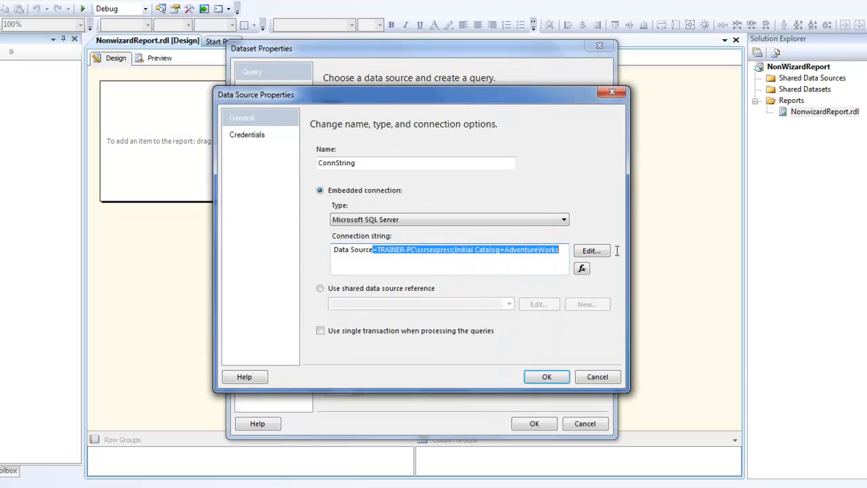
{"action": "mouse_move", "coordinate": [490, 357]}
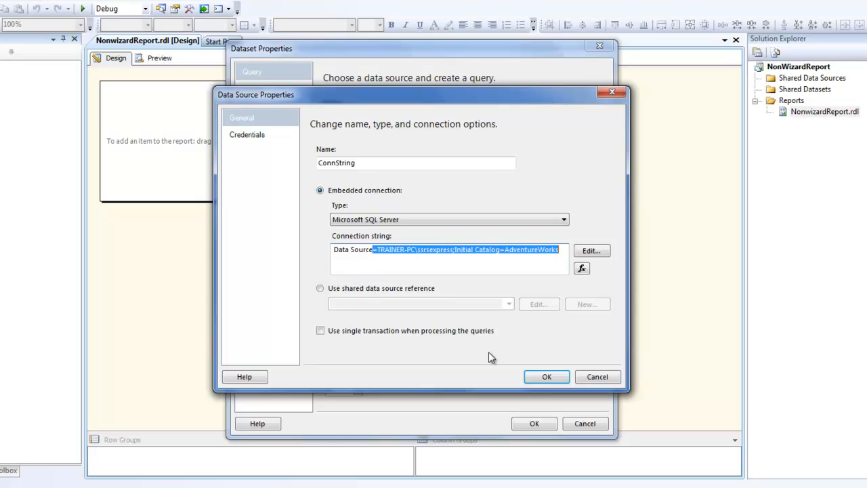
{"action": "left_click", "coordinate": [546, 376]}
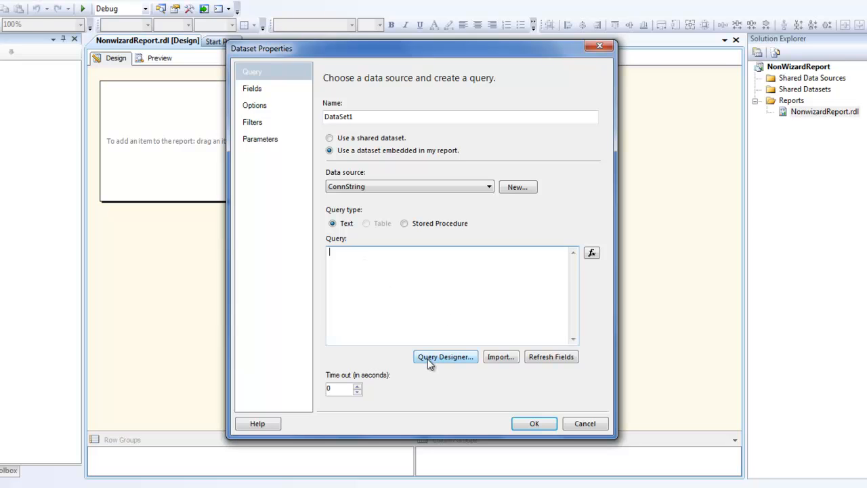
- Build the query in Query Designer selecting all columns of the Customer (Sales) table
{"action": "left_click", "coordinate": [445, 356]}
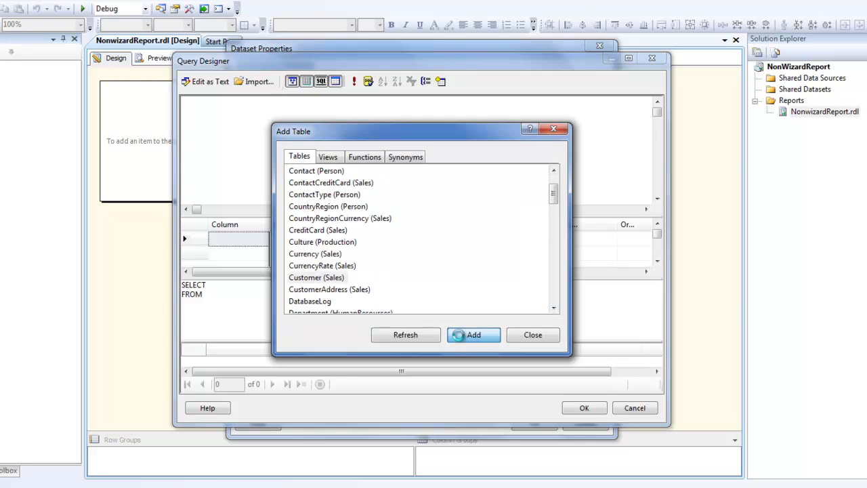
{"action": "left_click", "coordinate": [474, 334]}
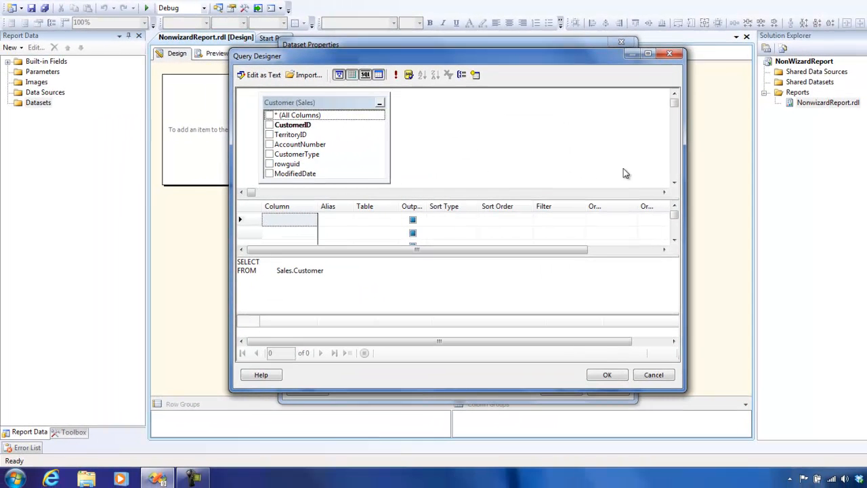
{"action": "left_click", "coordinate": [647, 55]}
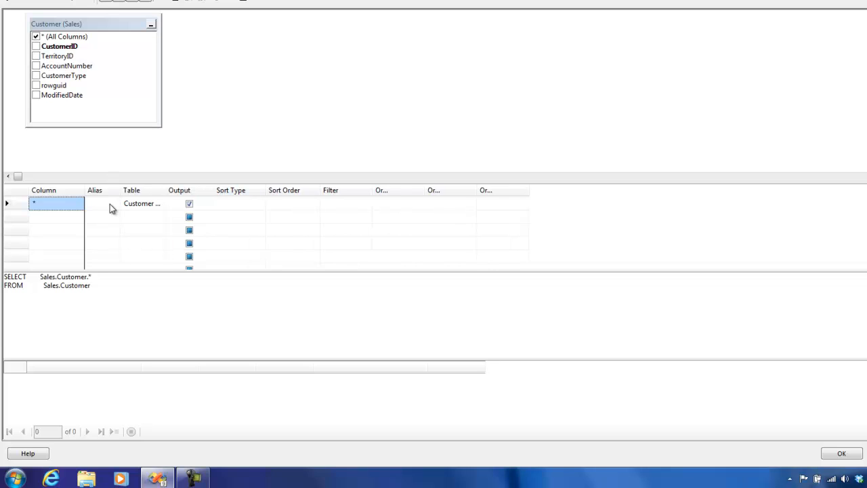
{"action": "mouse_move", "coordinate": [114, 304]}
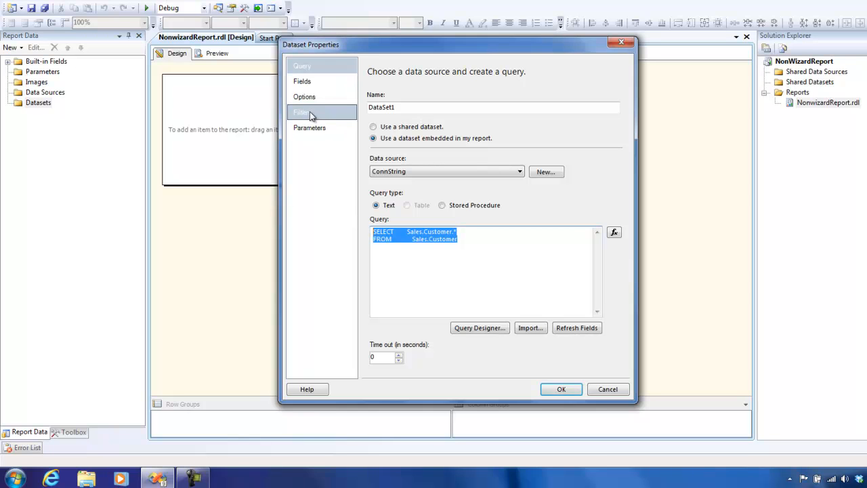
{"action": "left_click", "coordinate": [302, 81]}
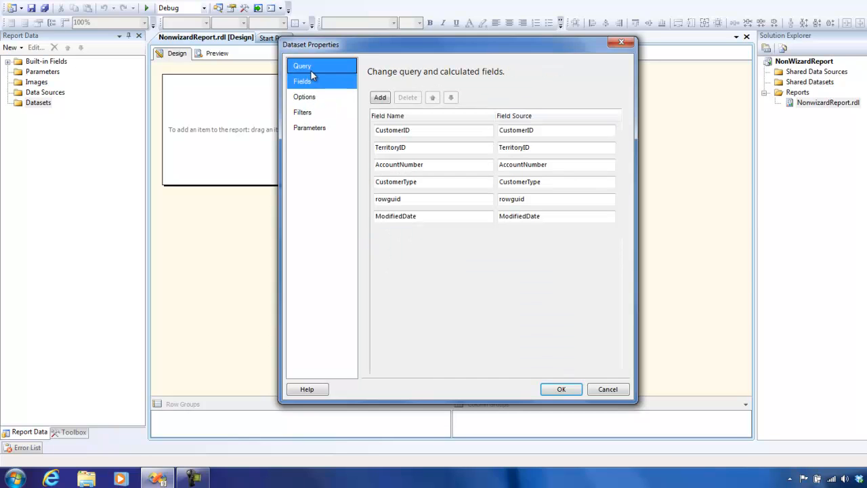
{"action": "left_click", "coordinate": [301, 65]}
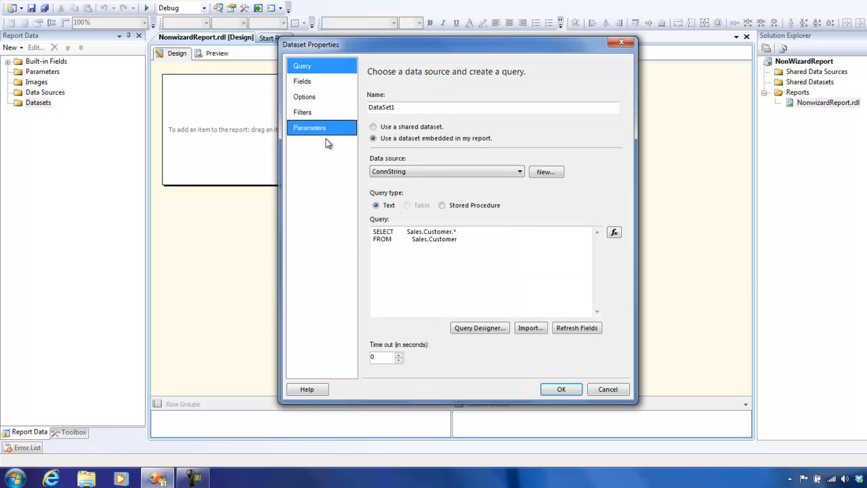
{"action": "mouse_move", "coordinate": [328, 139]}
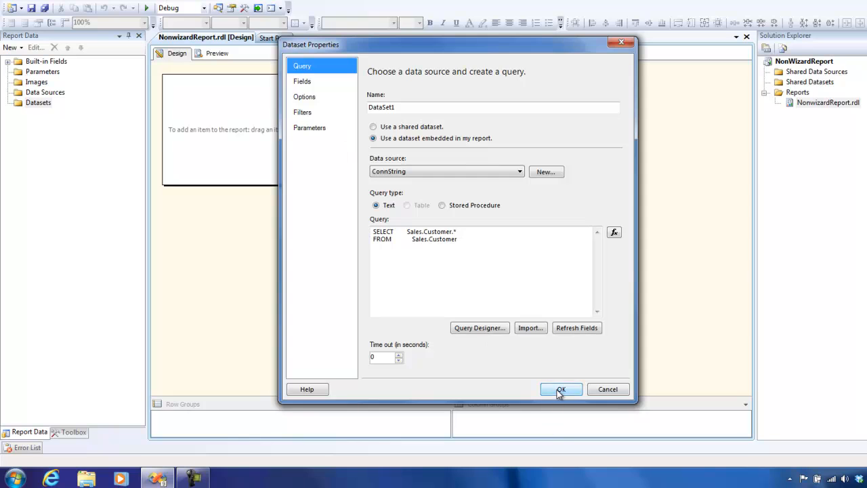
{"action": "left_click", "coordinate": [560, 389]}
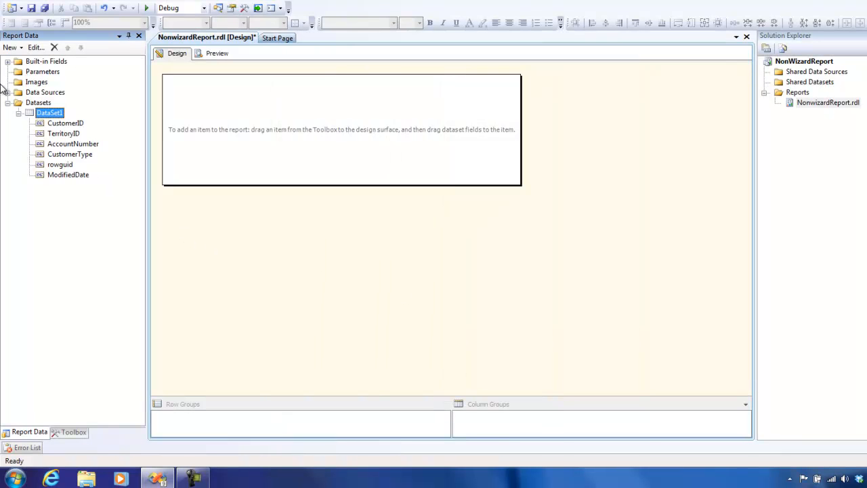
{"action": "left_click", "coordinate": [7, 92]}
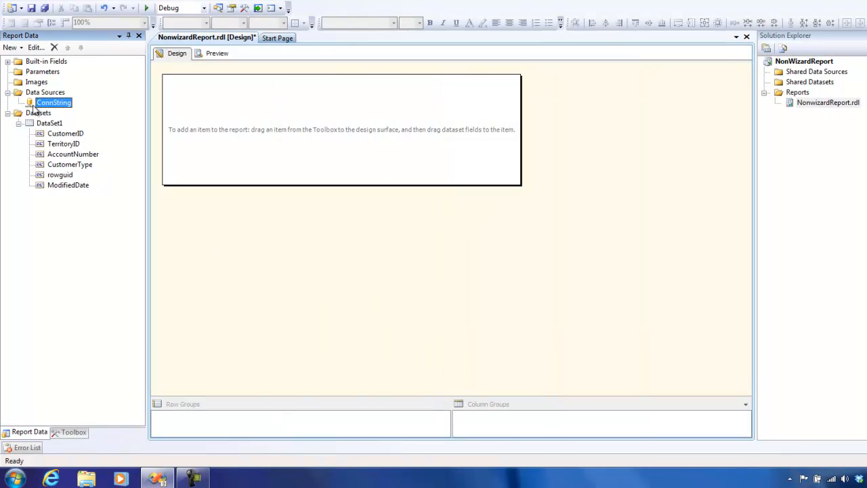
{"action": "left_click", "coordinate": [49, 122]}
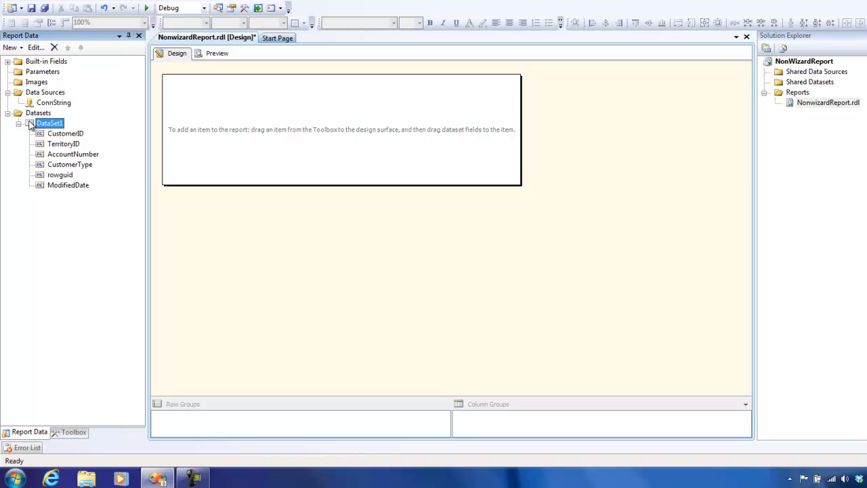
{"action": "mouse_move", "coordinate": [35, 198]}
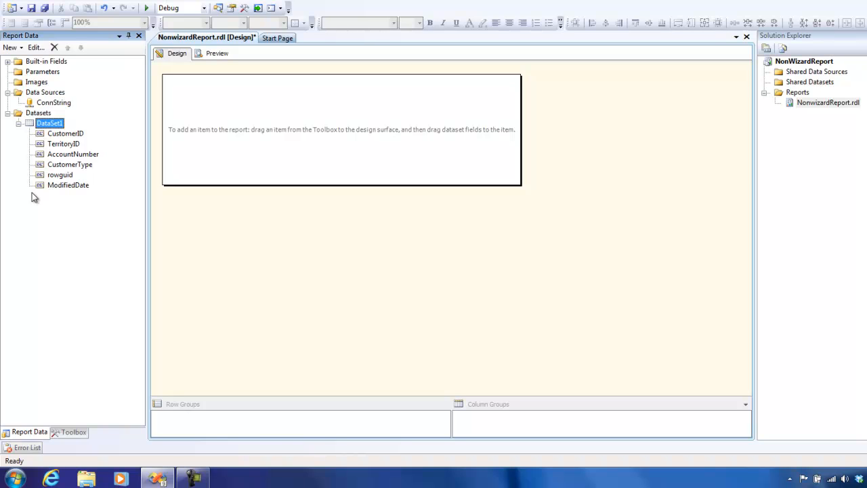
{"action": "mouse_move", "coordinate": [374, 168]}
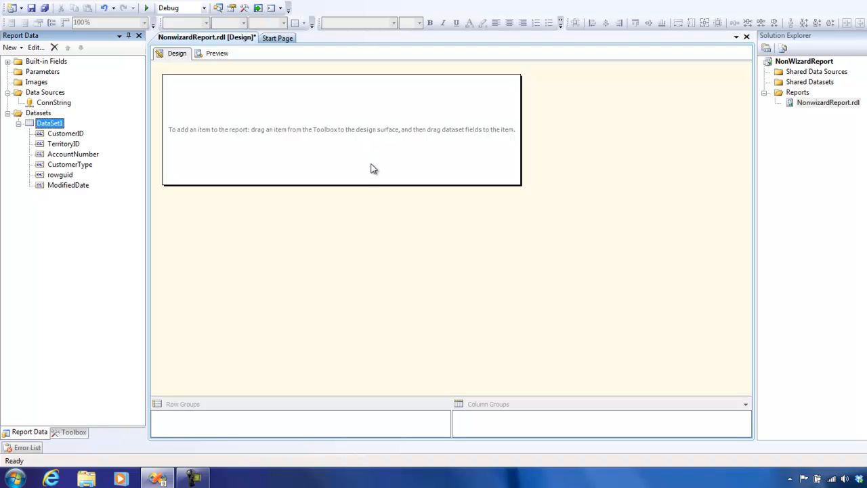
- Draw a title textbox reading 'My first Non wizard report.' across the report top
{"action": "left_click", "coordinate": [73, 431]}
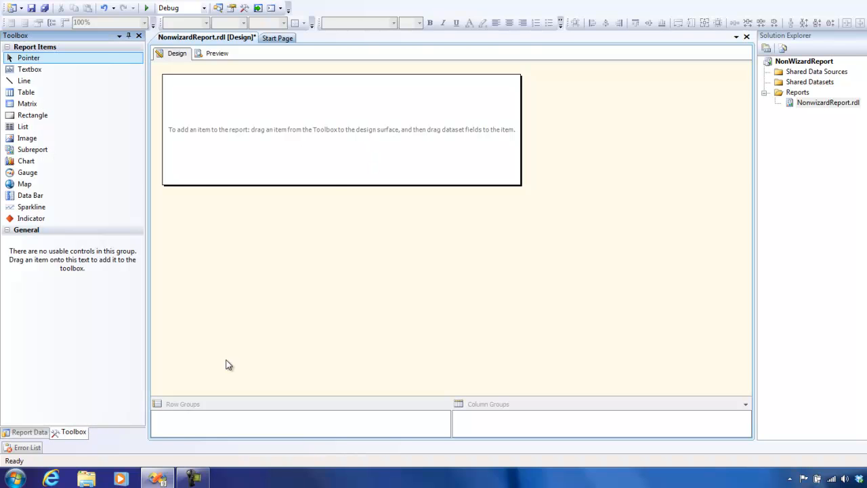
{"action": "mouse_move", "coordinate": [80, 225]}
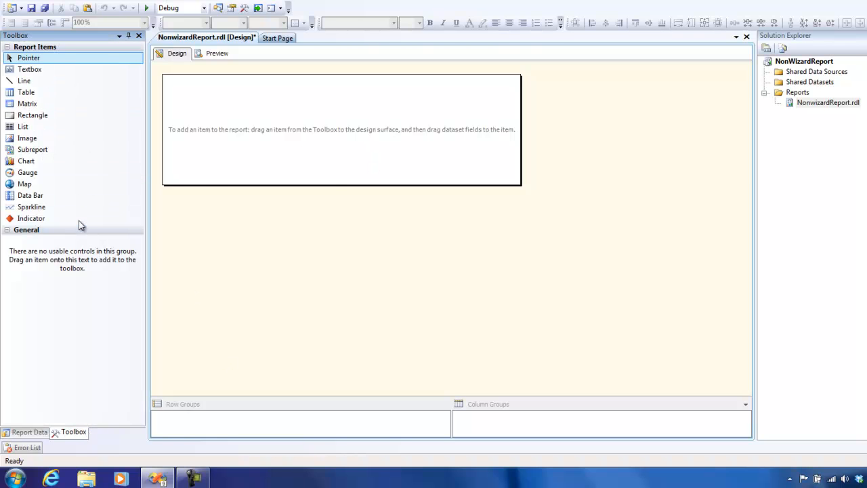
{"action": "mouse_move", "coordinate": [26, 160]}
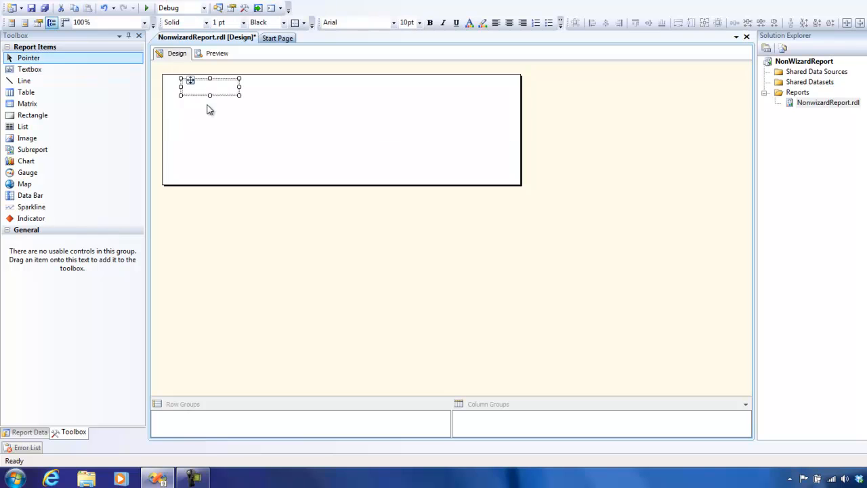
{"action": "left_click_drag", "start_coordinate": [239, 87], "coordinate": [366, 92]}
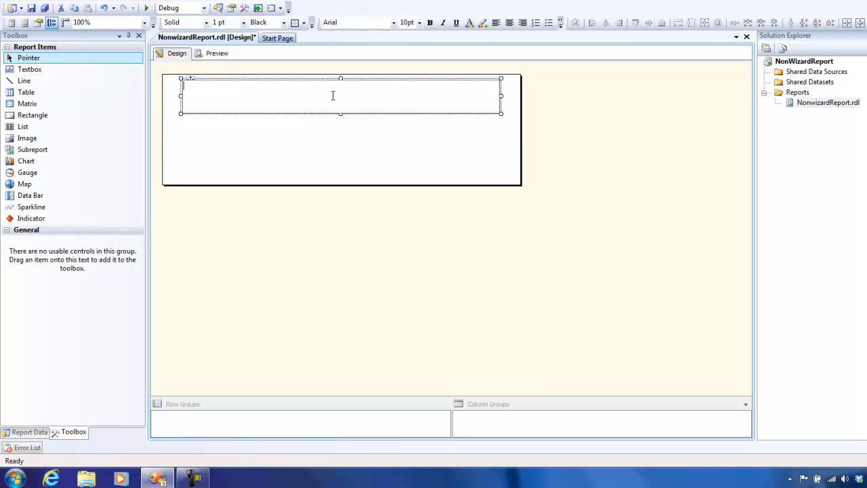
{"action": "type", "text": "My first"}
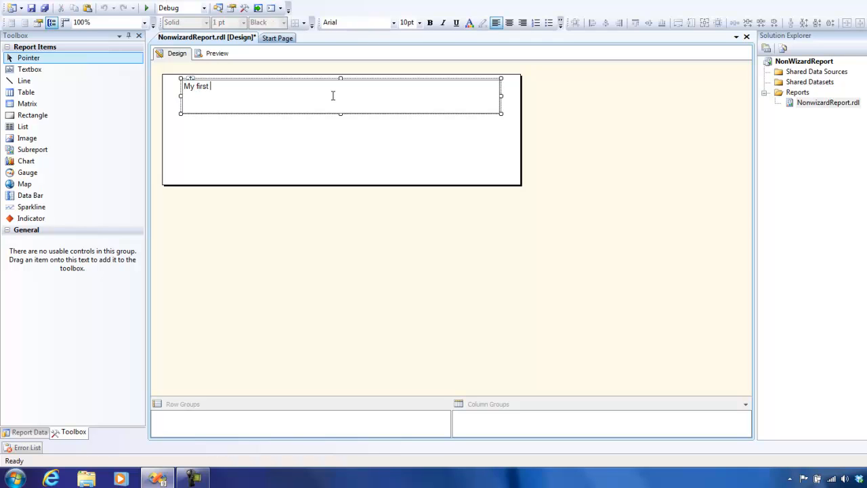
{"action": "type", "text": "Non wizrd"}
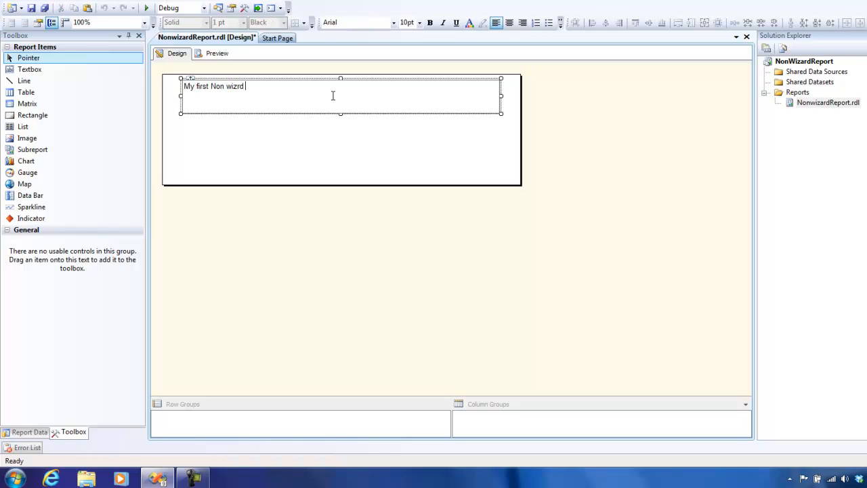
{"action": "type", "text": "report."}
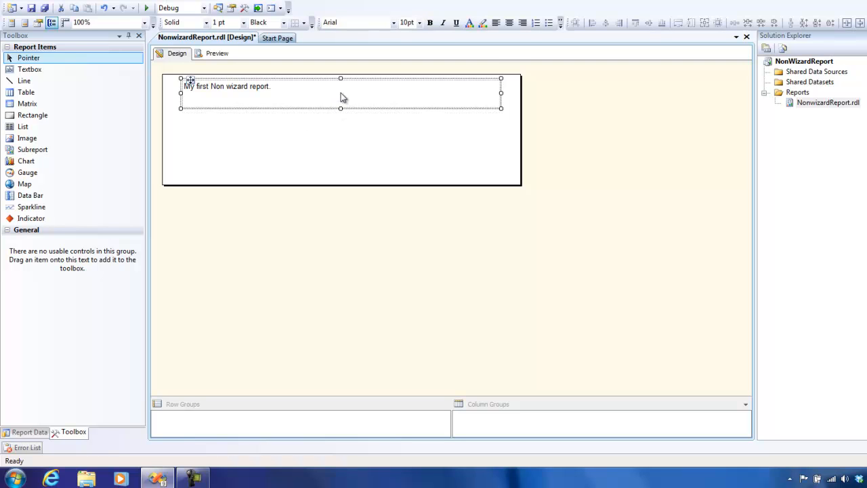
- Make the title 16 point and bold
{"action": "left_click", "coordinate": [407, 21]}
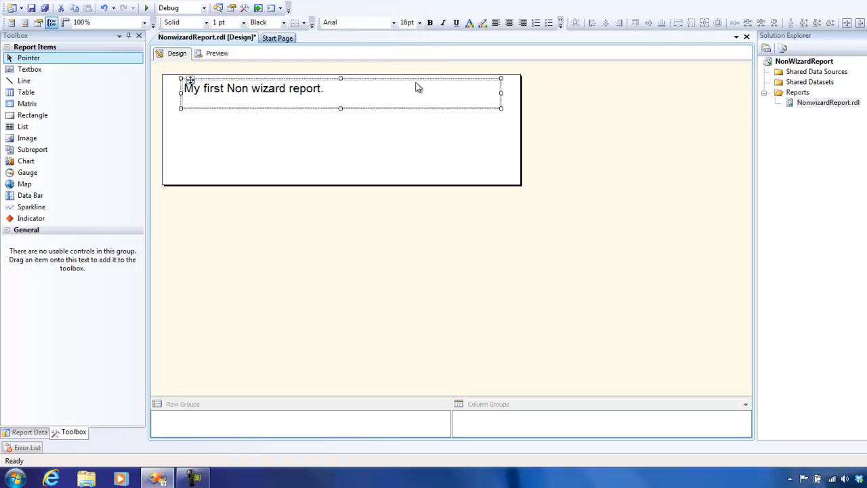
{"action": "left_click", "coordinate": [443, 21]}
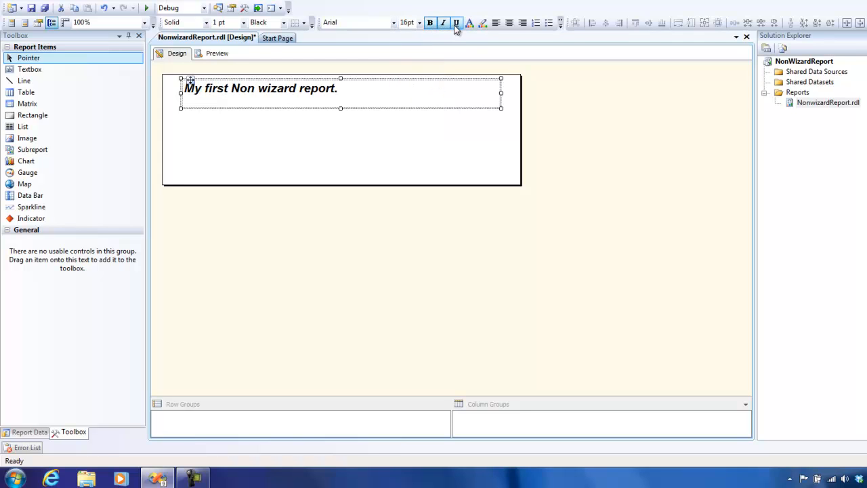
{"action": "mouse_move", "coordinate": [469, 21]}
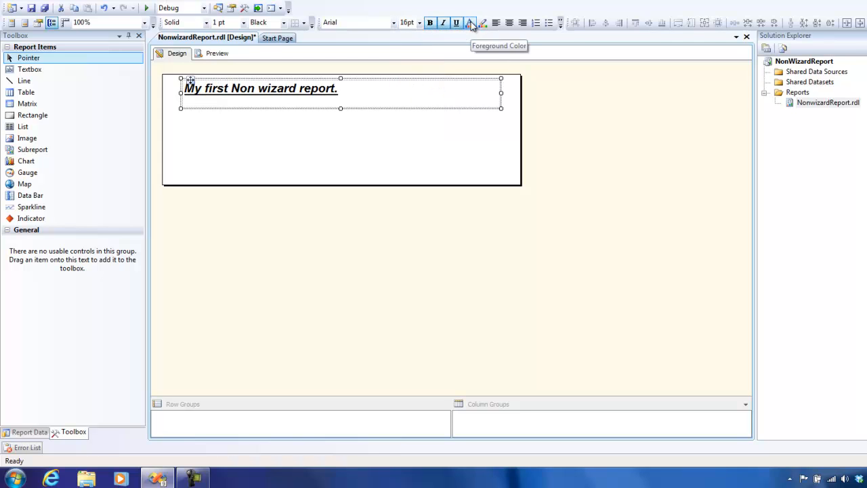
{"action": "mouse_move", "coordinate": [509, 21]}
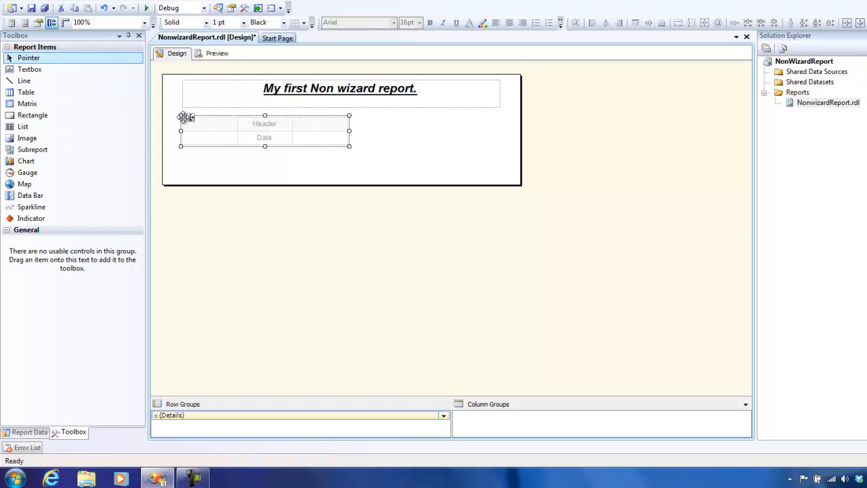
{"action": "mouse_move", "coordinate": [175, 150]}
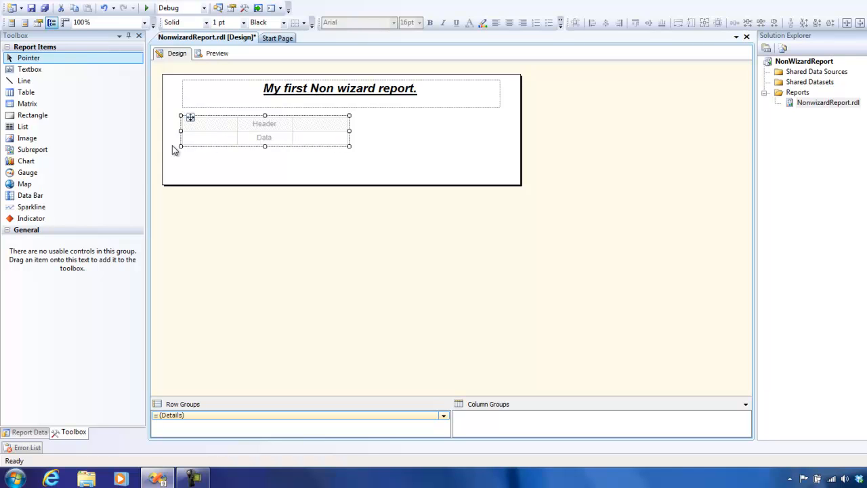
- Place CustomerID, TerritoryID, AccountNumber and CustomerType into the table's four columns
{"action": "left_click", "coordinate": [30, 430]}
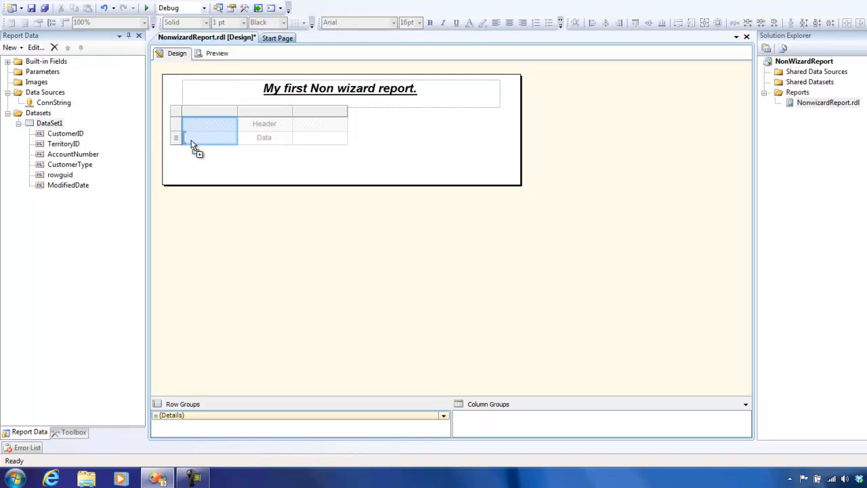
{"action": "left_click_drag", "start_coordinate": [65, 134], "coordinate": [210, 137]}
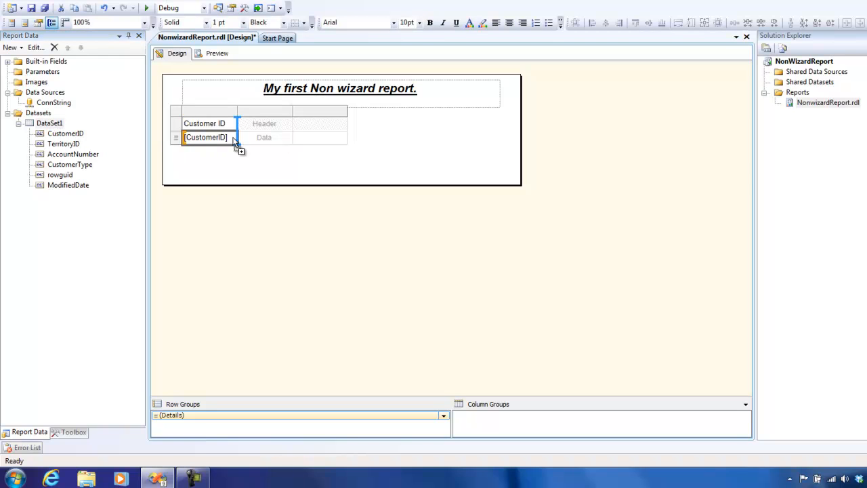
{"action": "left_click_drag", "start_coordinate": [62, 144], "coordinate": [264, 137]}
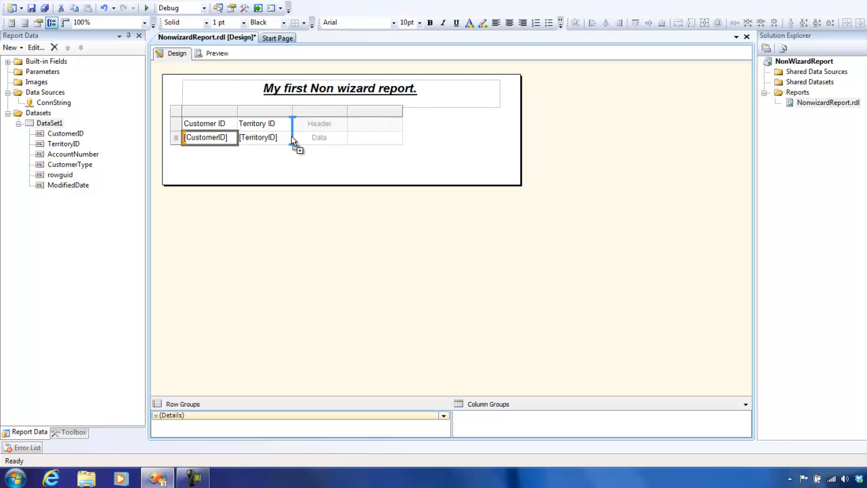
{"action": "left_click_drag", "start_coordinate": [73, 155], "coordinate": [319, 137]}
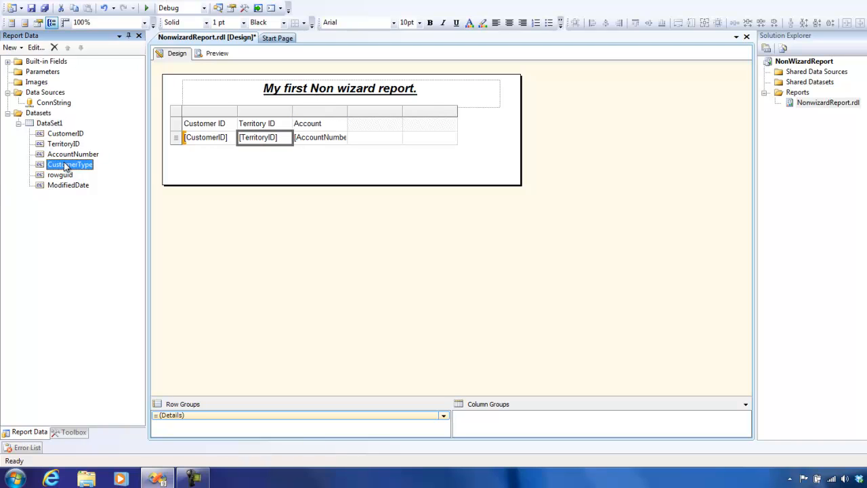
{"action": "left_click_drag", "start_coordinate": [70, 164], "coordinate": [374, 136]}
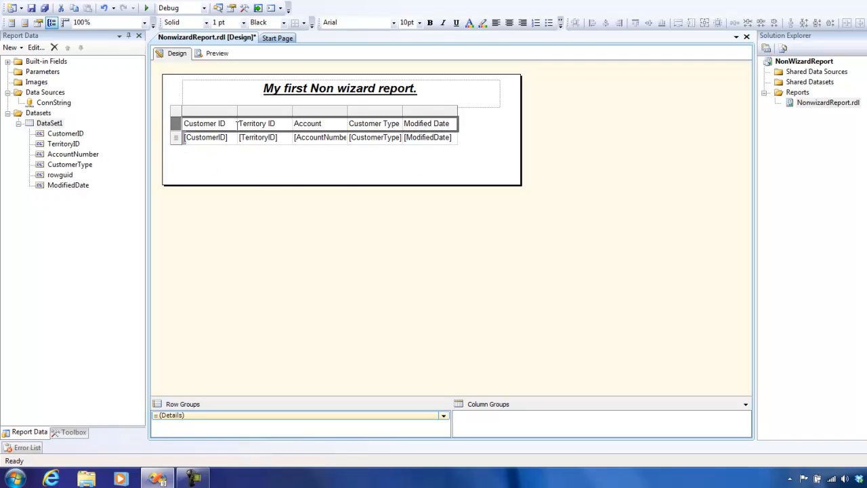
- Make the header row bold and underlined with a black background
{"action": "left_click", "coordinate": [431, 22]}
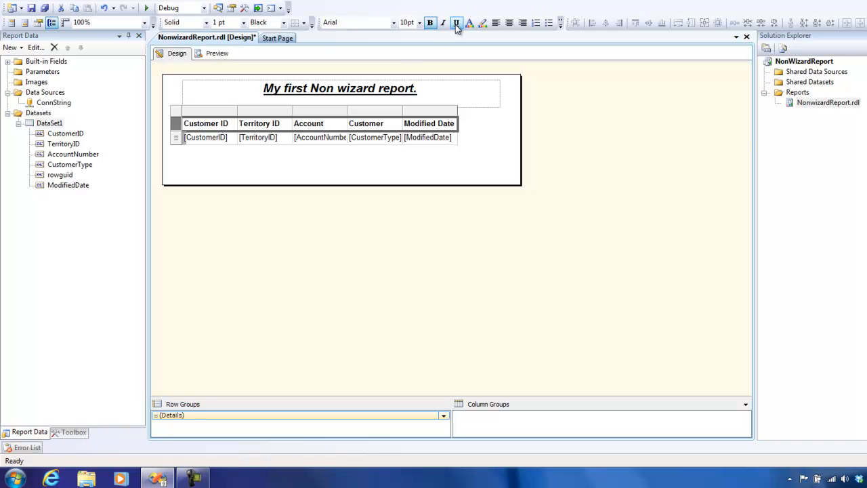
{"action": "left_click", "coordinate": [475, 22]}
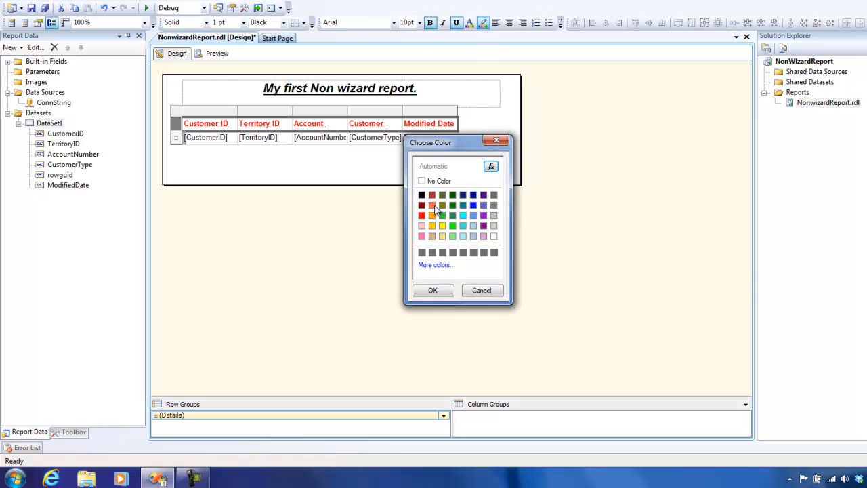
{"action": "left_click", "coordinate": [432, 290]}
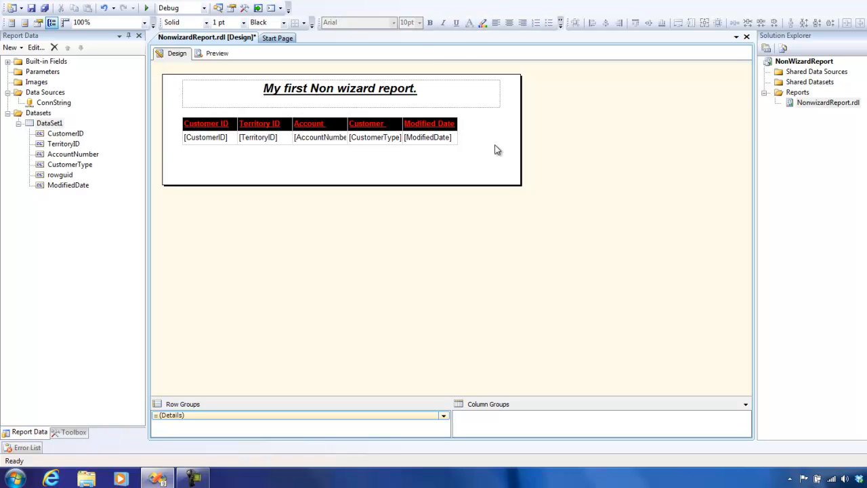
{"action": "mouse_move", "coordinate": [149, 444]}
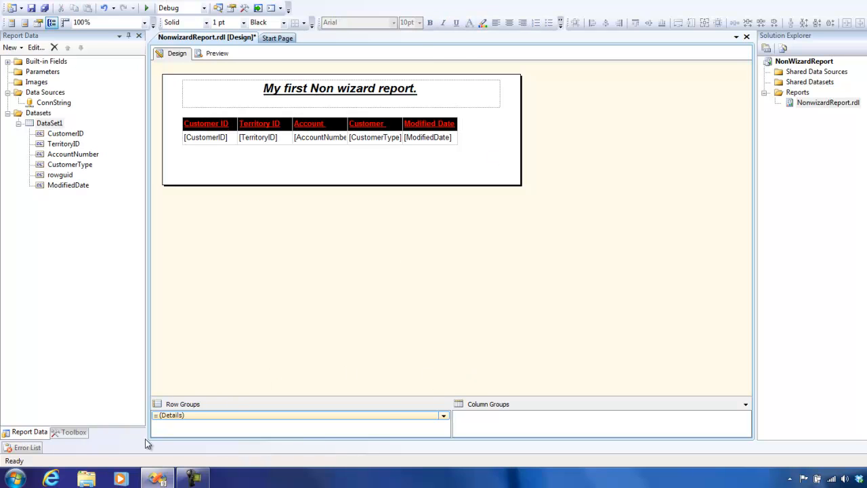
- Select the table's Details row group, then switch the left pane back to the Toolbox
{"action": "left_click", "coordinate": [298, 415]}
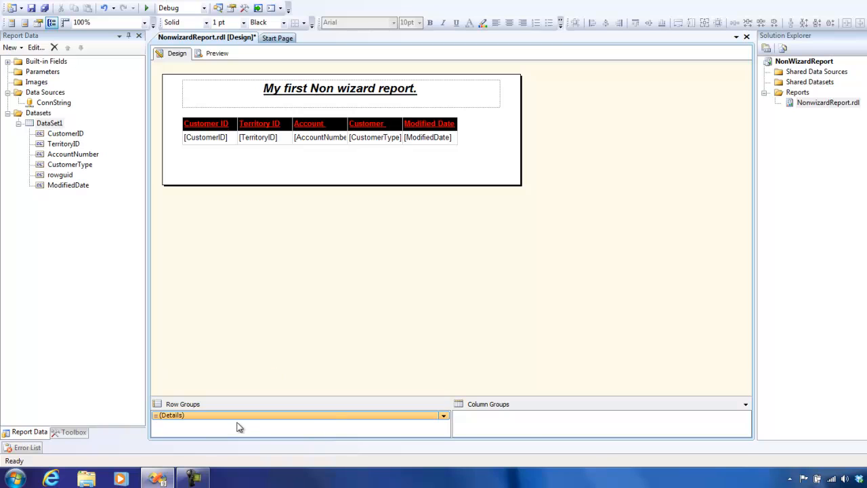
{"action": "mouse_move", "coordinate": [349, 254]}
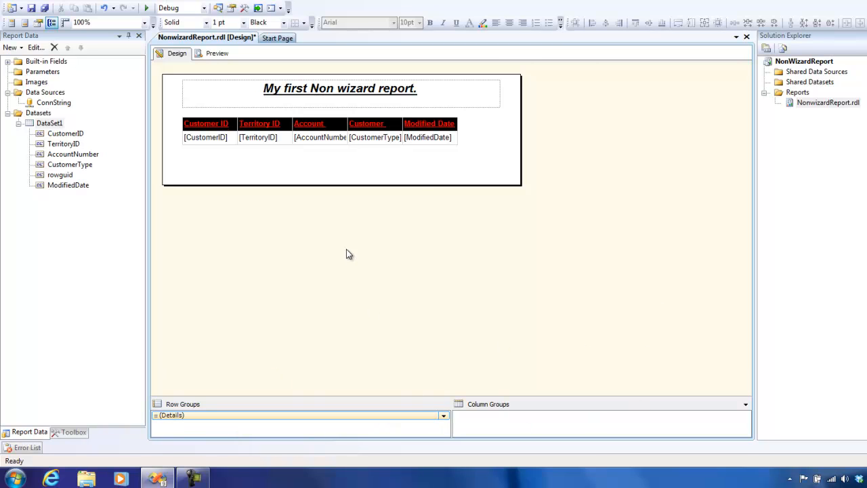
{"action": "mouse_move", "coordinate": [420, 179]}
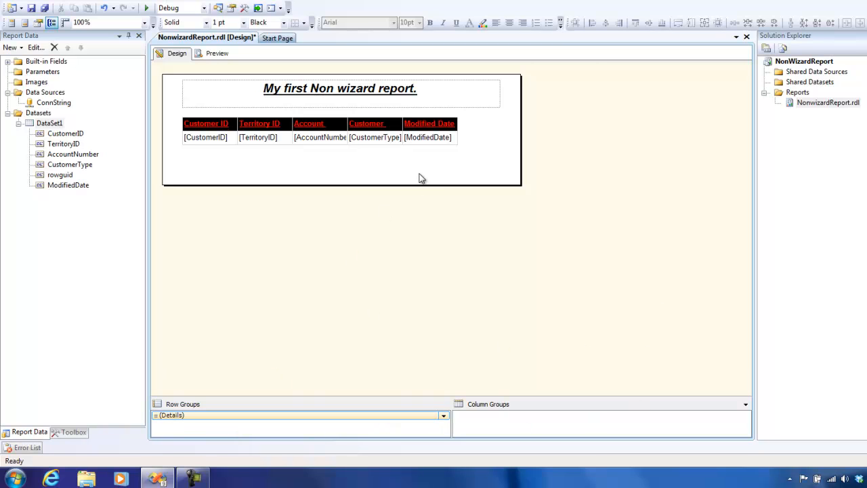
{"action": "mouse_move", "coordinate": [59, 123]}
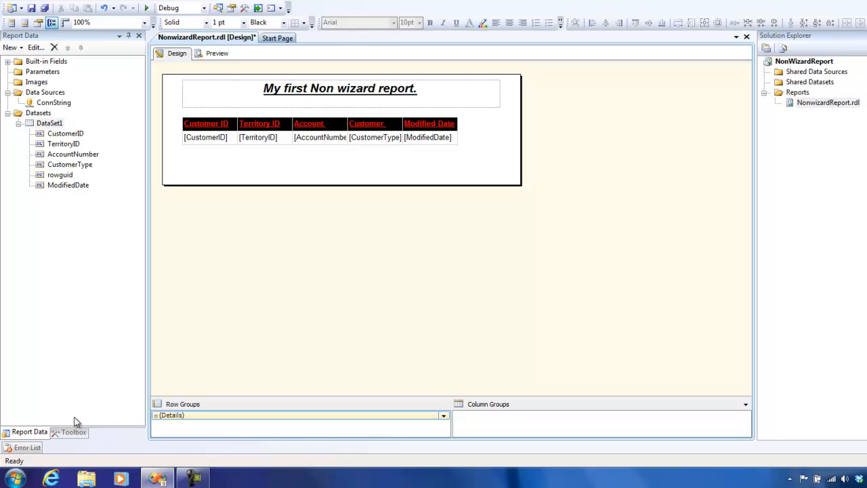
{"action": "left_click", "coordinate": [74, 431]}
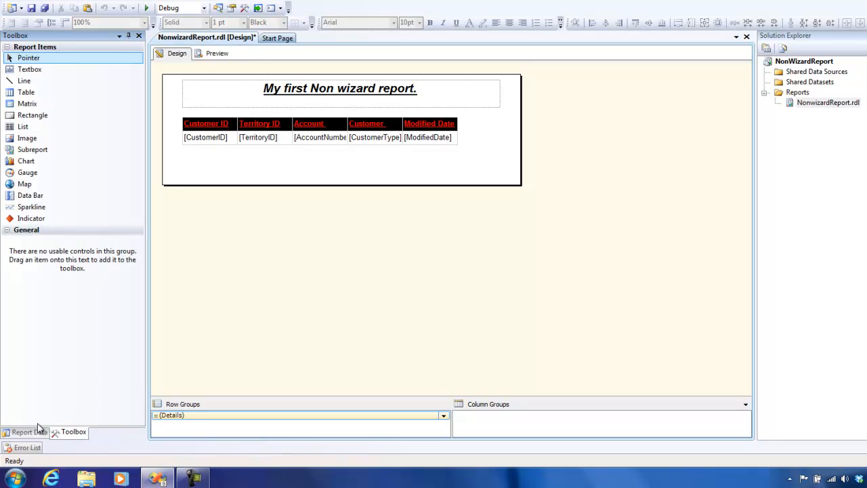
- Edit DataSet1's query to SELECT top 1000 Sales.Customer.* and confirm it
{"action": "left_click", "coordinate": [29, 430]}
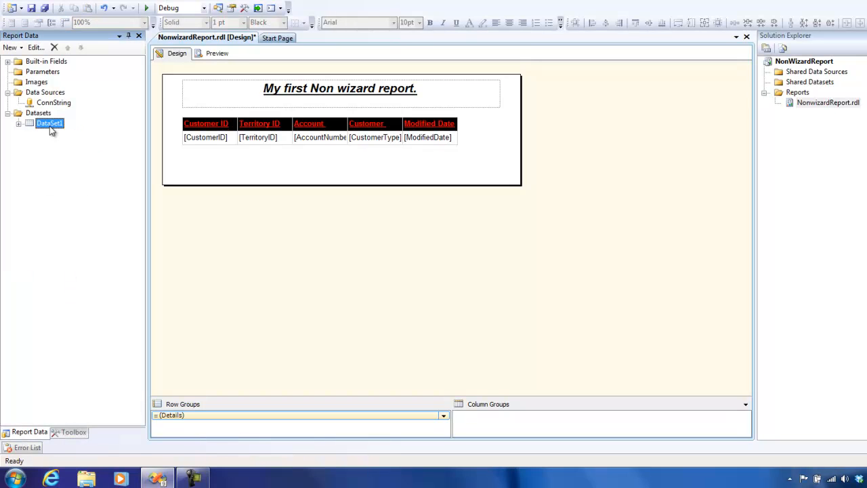
{"action": "double_click", "coordinate": [49, 122]}
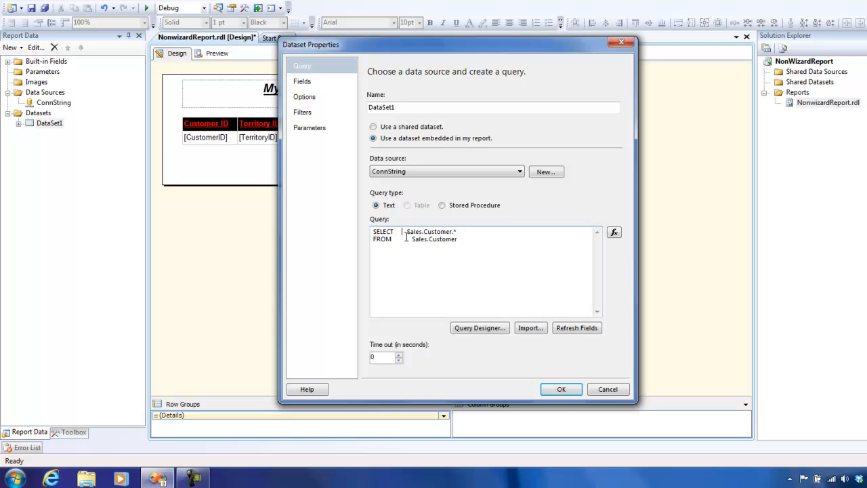
{"action": "type", "text": "top 1000"}
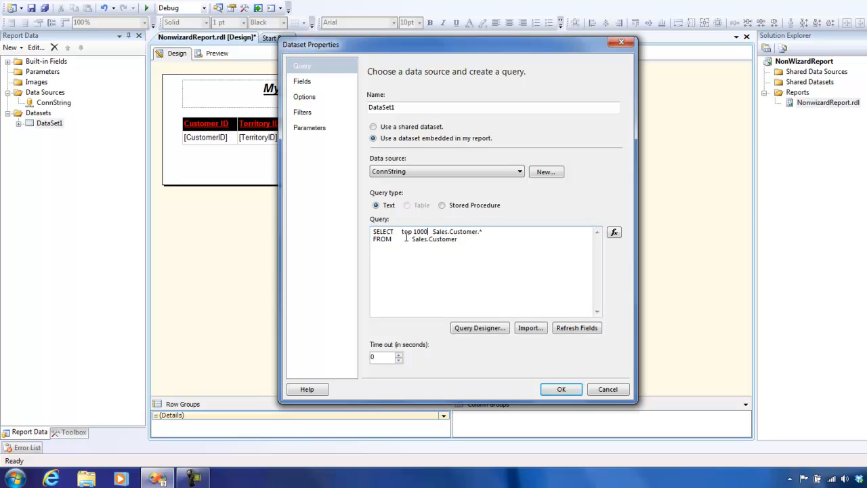
{"action": "left_click", "coordinate": [560, 389]}
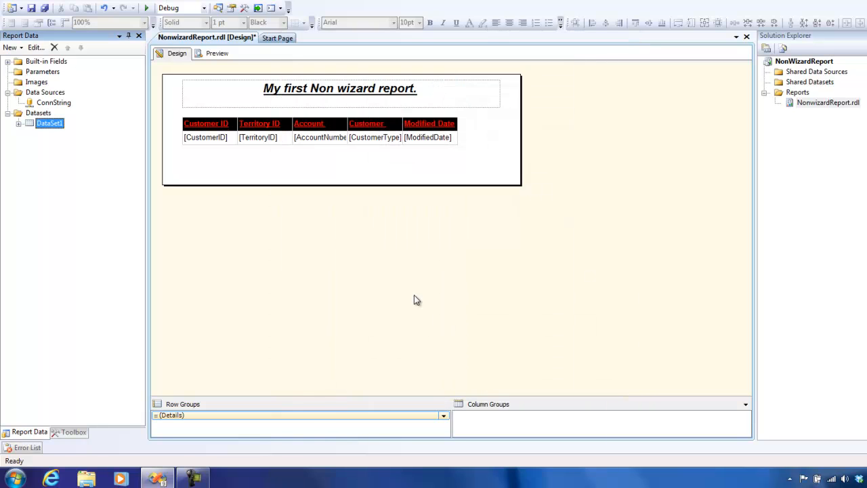
{"action": "mouse_move", "coordinate": [590, 162]}
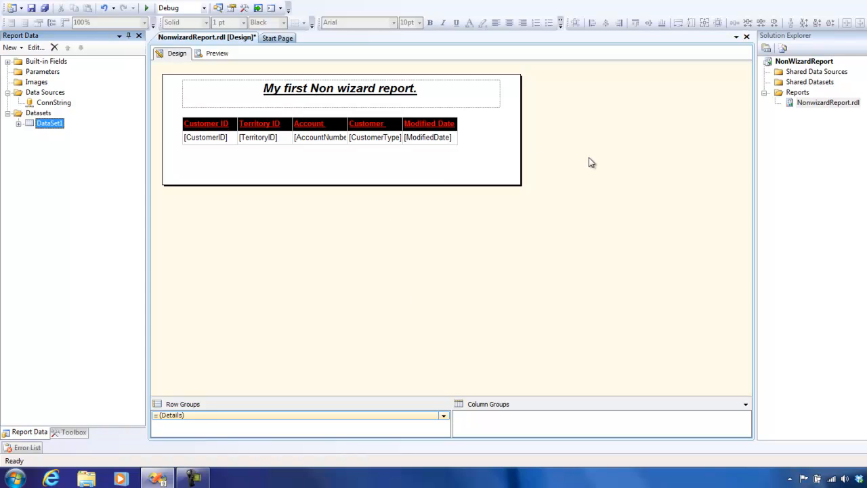
{"action": "mouse_move", "coordinate": [576, 159]}
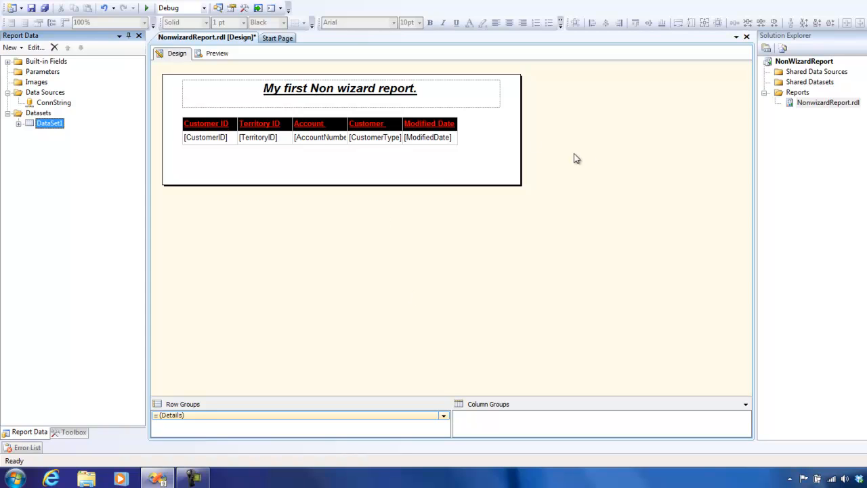
- Preview the rendered 23-page report, paging to the next, last and back to the first page
{"action": "left_click", "coordinate": [217, 52]}
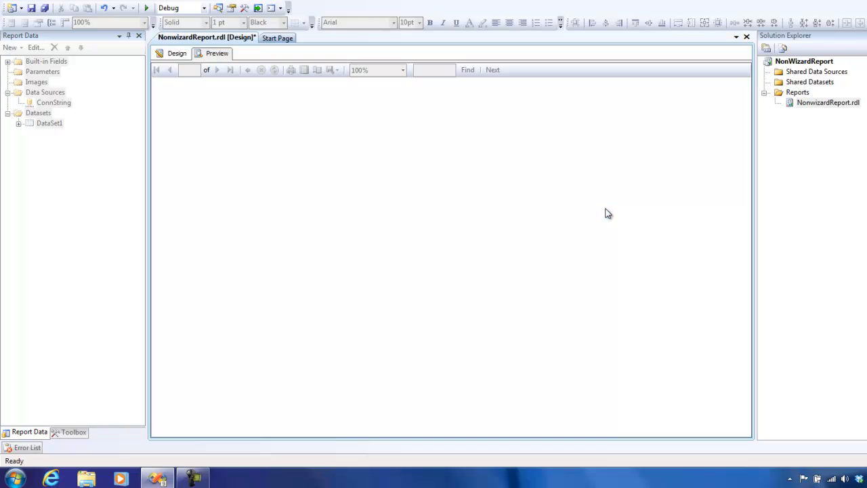
{"action": "left_click", "coordinate": [217, 52]}
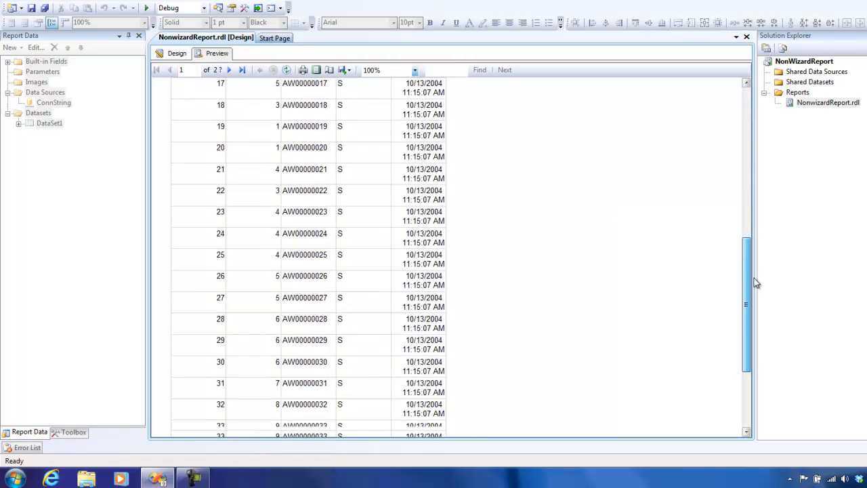
{"action": "scroll", "scroll_direction": "up", "scroll_amount": 3}
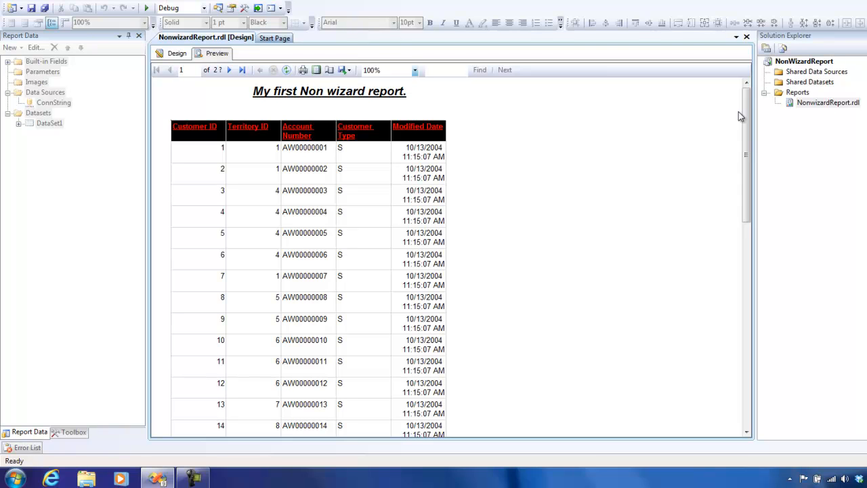
{"action": "left_click", "coordinate": [230, 71]}
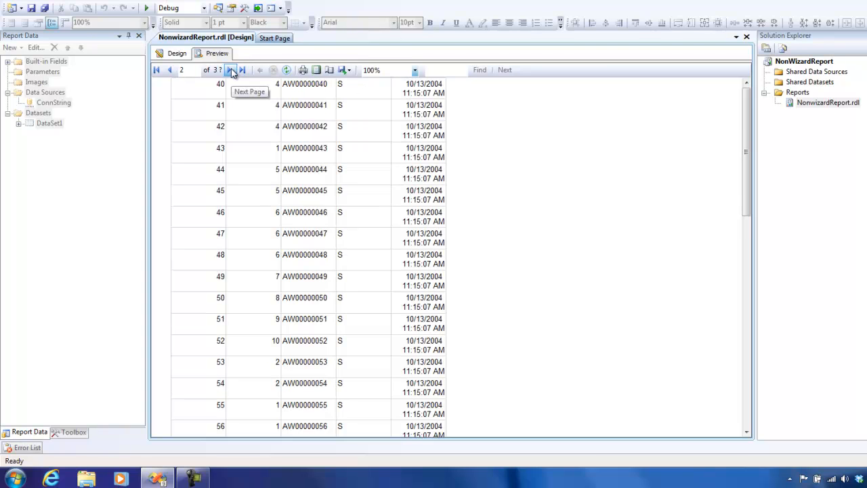
{"action": "left_click", "coordinate": [230, 70]}
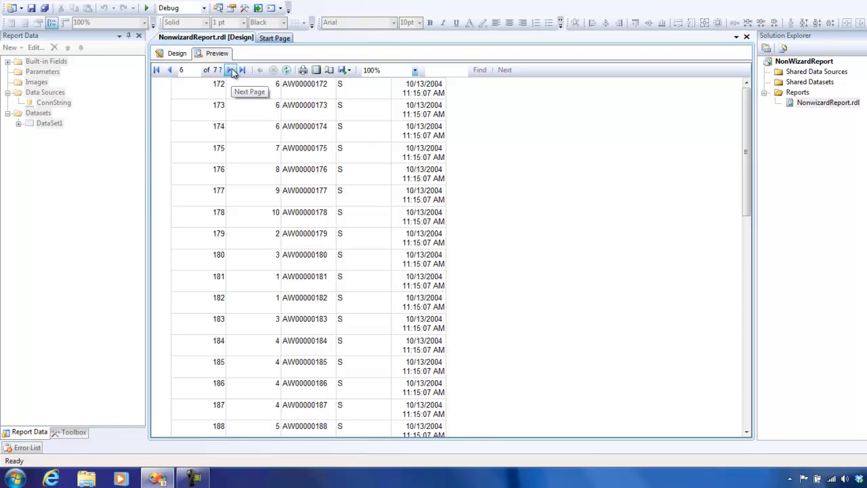
{"action": "left_click", "coordinate": [241, 70]}
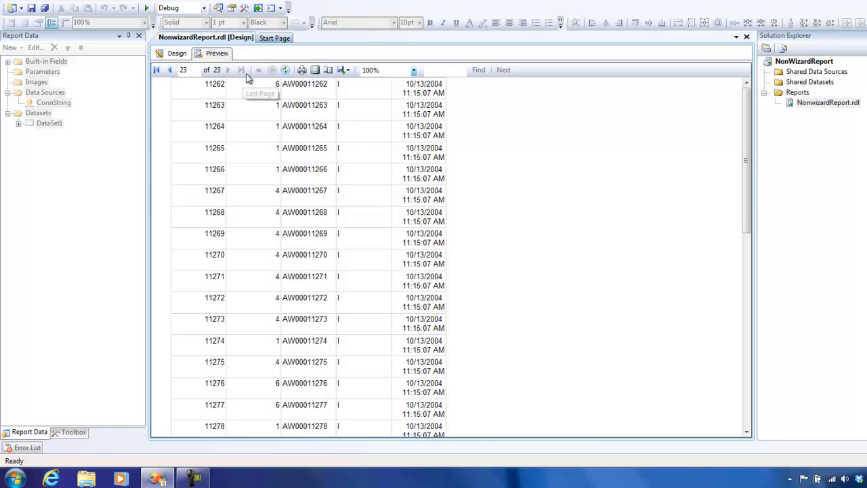
{"action": "left_click", "coordinate": [156, 70]}
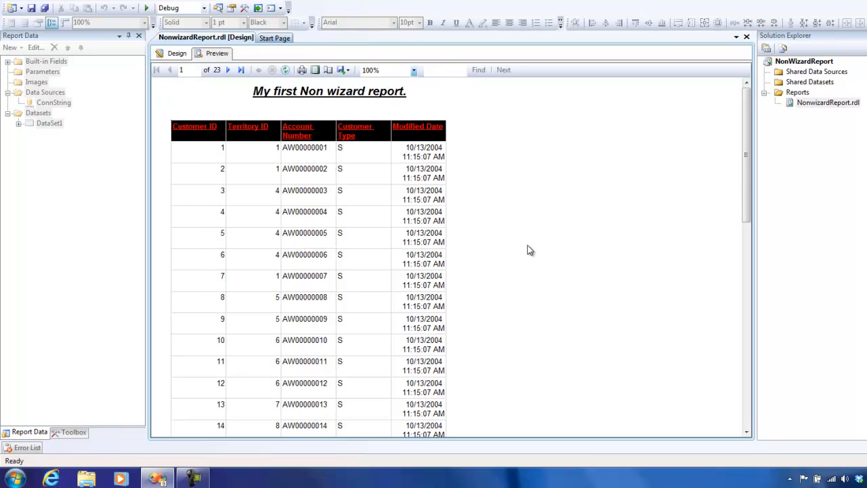
{"action": "mouse_move", "coordinate": [745, 111]}
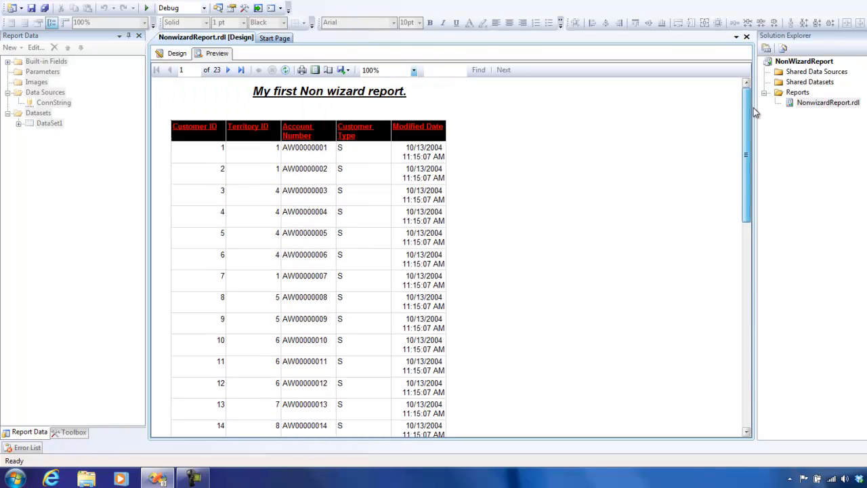
{"action": "mouse_move", "coordinate": [507, 192]}
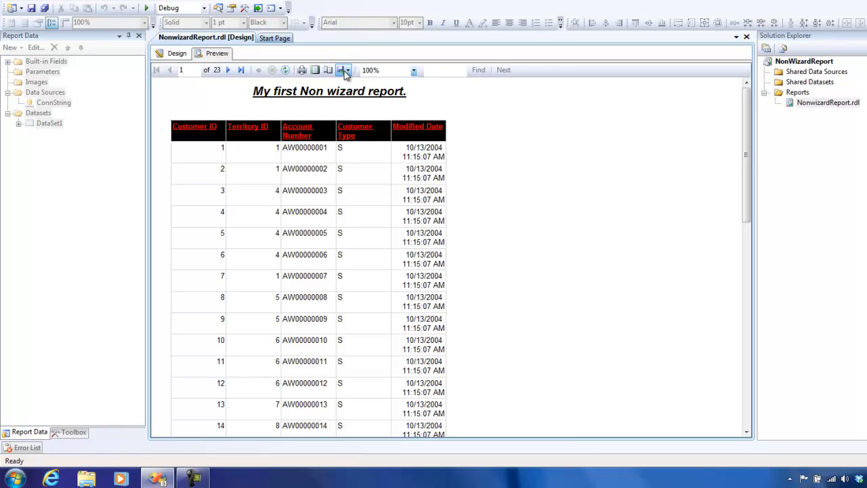
- Export the report as NonwizardReport.pdf into the Documents library
{"action": "left_click", "coordinate": [343, 70]}
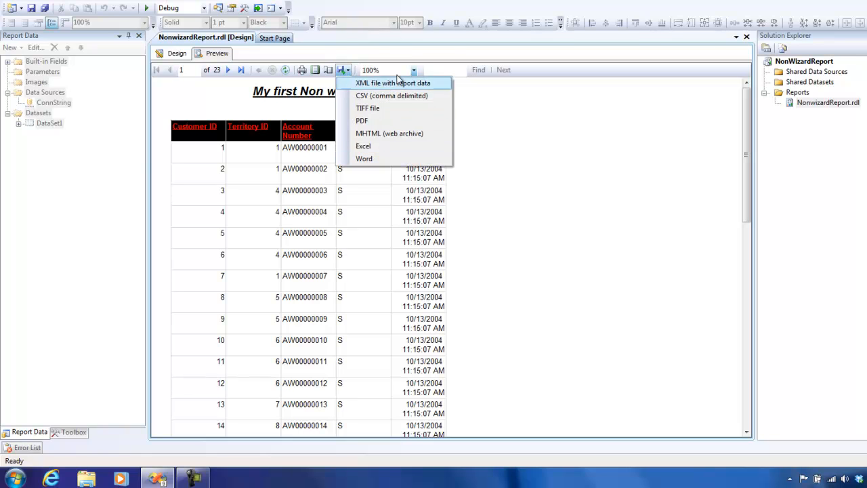
{"action": "mouse_move", "coordinate": [393, 146]}
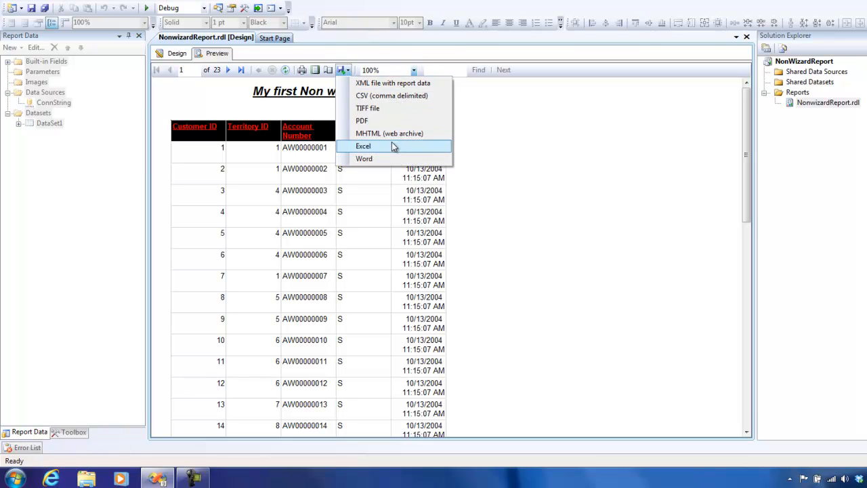
{"action": "left_click", "coordinate": [363, 147]}
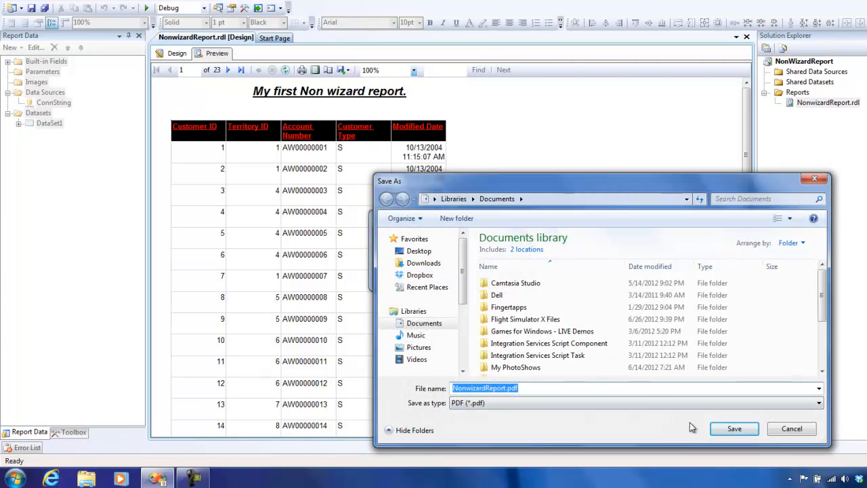
{"action": "left_click", "coordinate": [734, 427]}
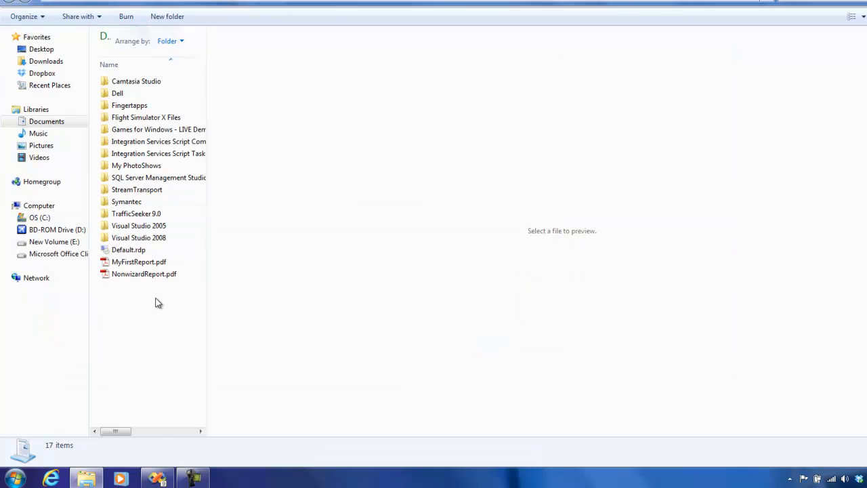
- View NonwizardReport.pdf in Adobe Reader, paging through its 42 pages of customer rows
{"action": "double_click", "coordinate": [144, 273]}
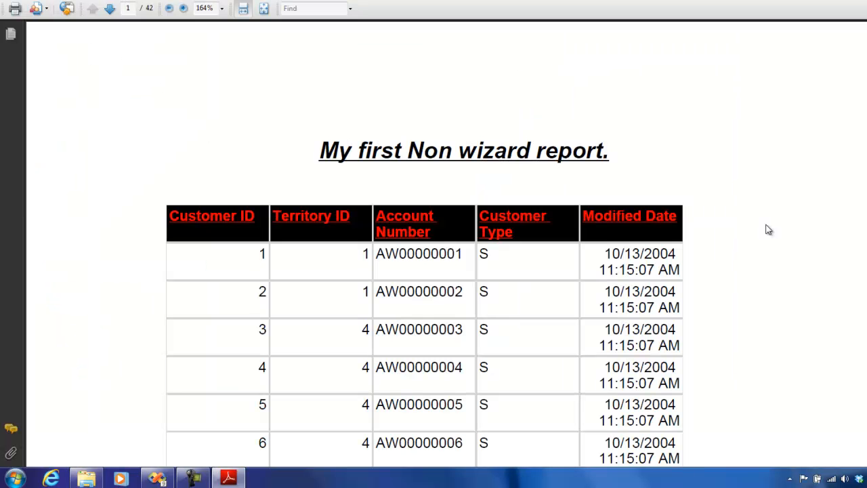
{"action": "left_click", "coordinate": [108, 8]}
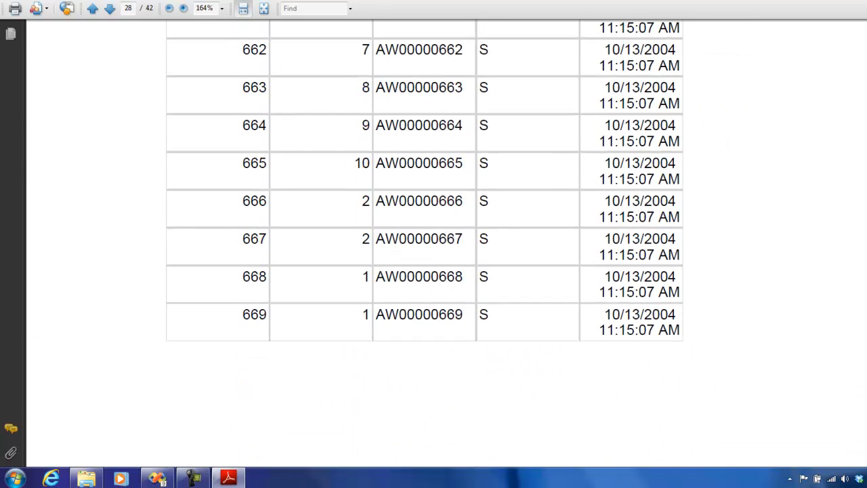
{"action": "left_click", "coordinate": [86, 480]}
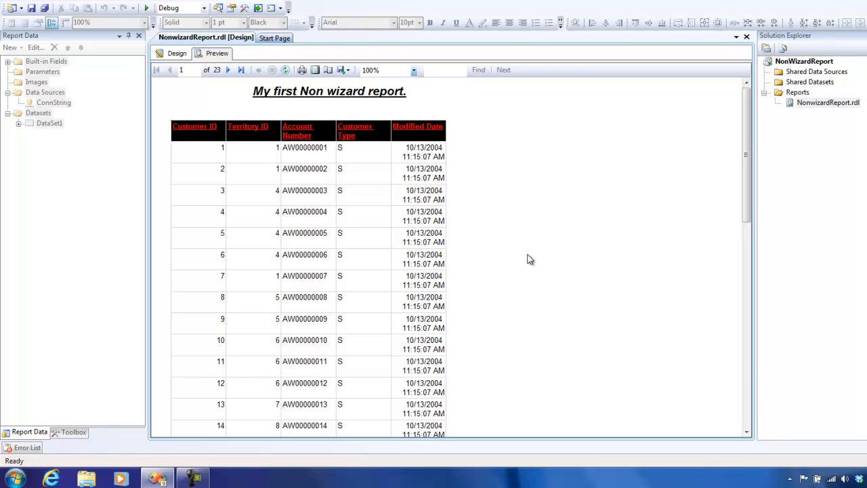
{"action": "mouse_move", "coordinate": [246, 134]}
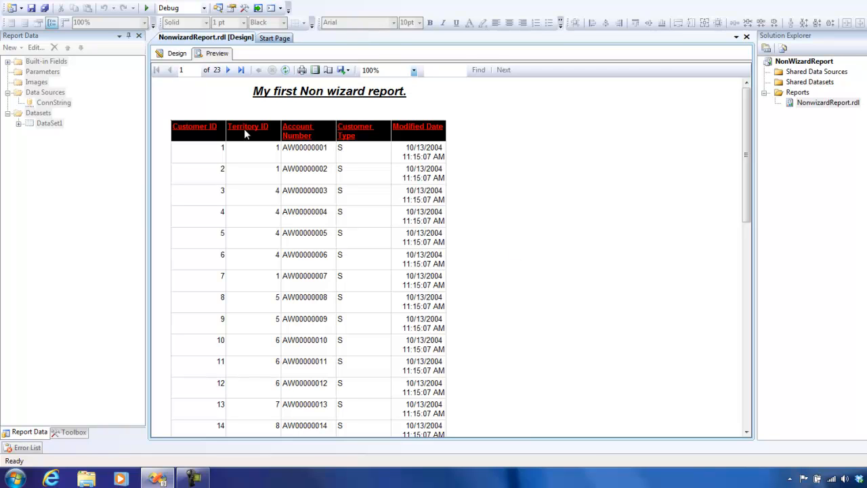
{"action": "mouse_move", "coordinate": [257, 225]}
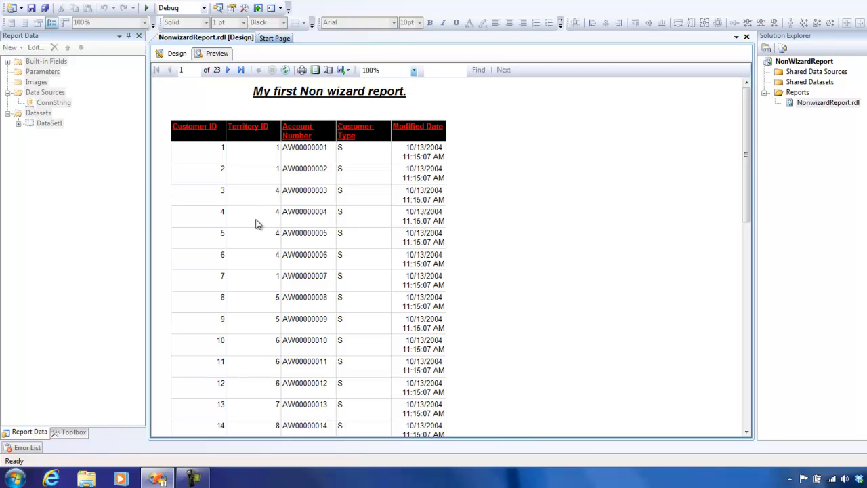
{"action": "mouse_move", "coordinate": [369, 238]}
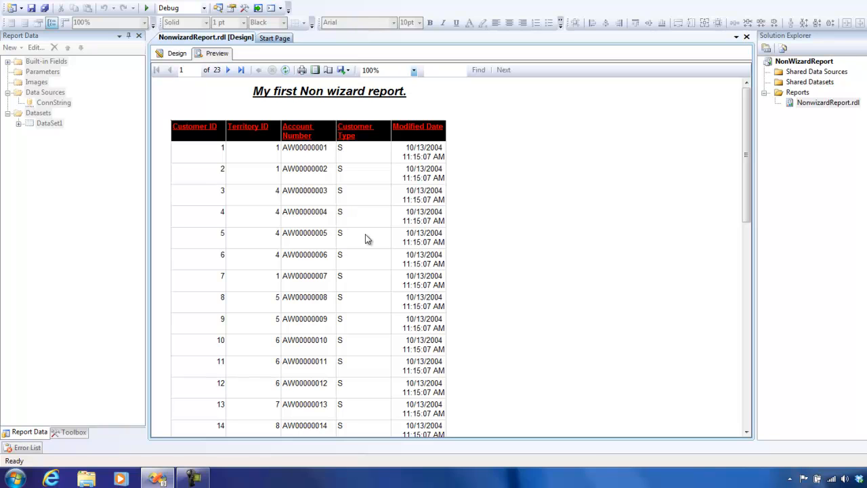